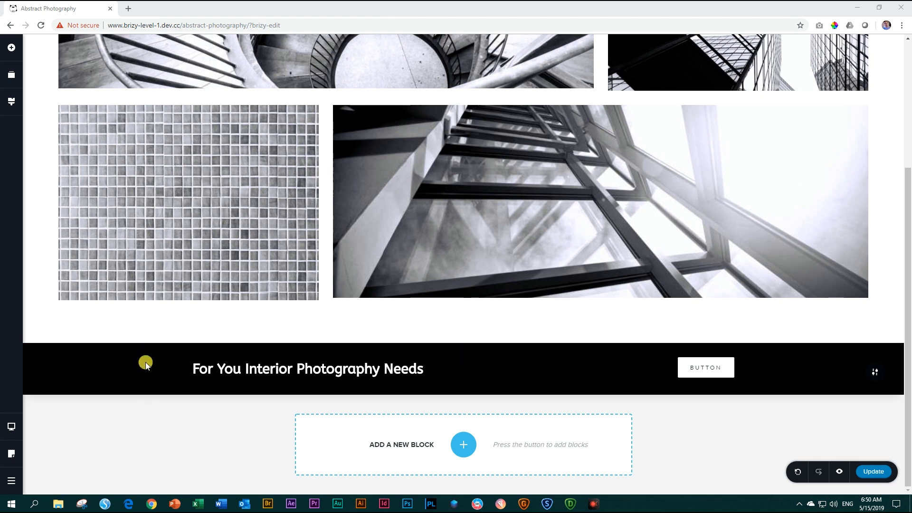
- Add a black two-column row below the photo gallery
{"action": "left_click", "coordinate": [307, 368]}
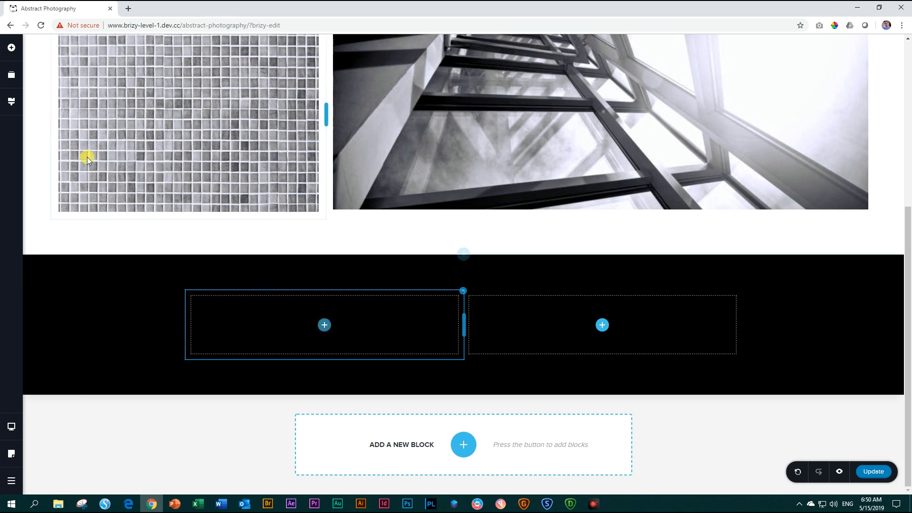
{"action": "mouse_move", "coordinate": [13, 49]}
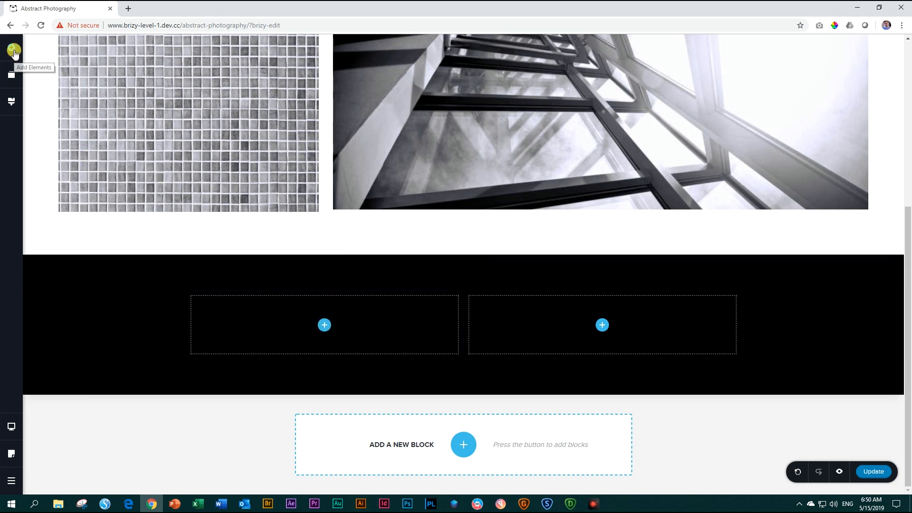
- Drop a Text element and a Button into the columns and write 'For Your Interior Photography Needs'
{"action": "left_click", "coordinate": [12, 48]}
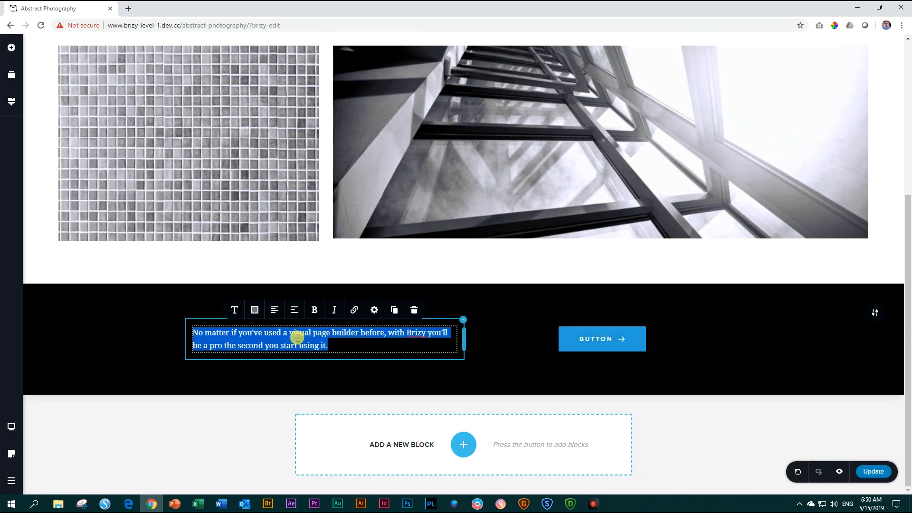
{"action": "type", "text": "For"}
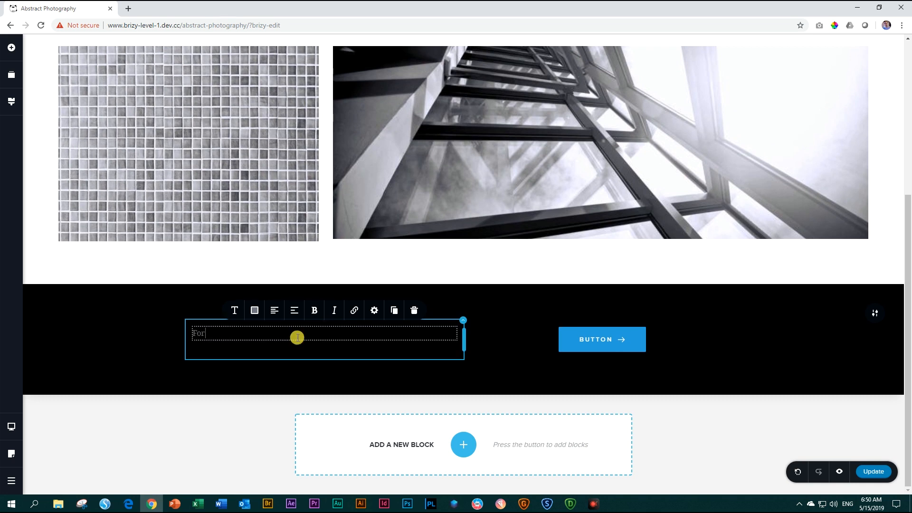
{"action": "type", "text": "all y"}
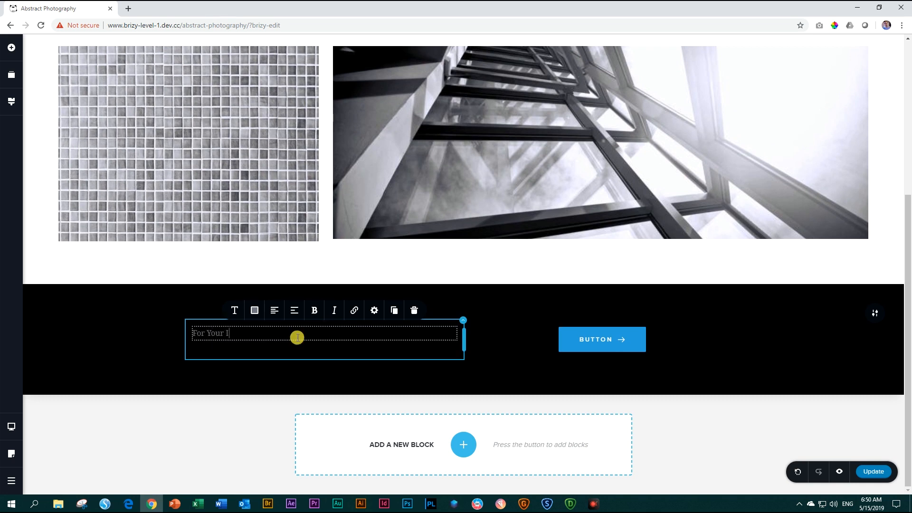
{"action": "type", "text": "nterior Ph"}
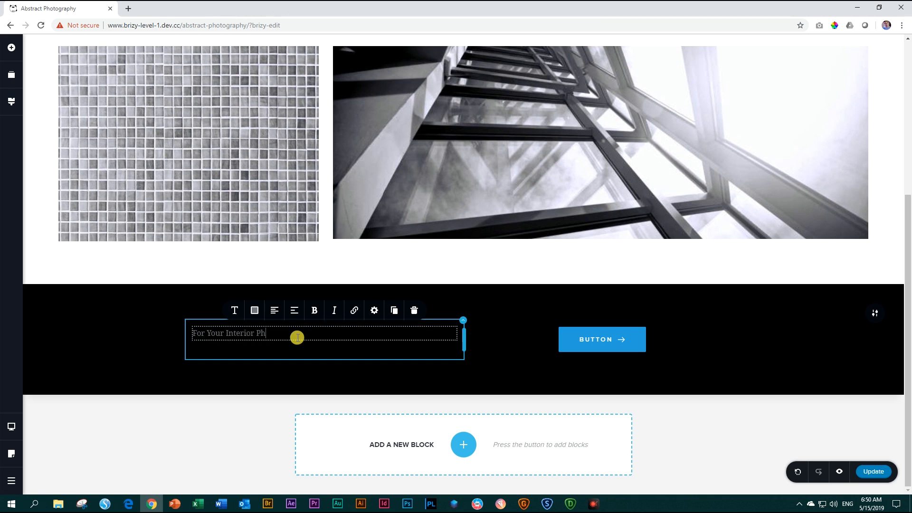
{"action": "type", "text": "otogrpahy"}
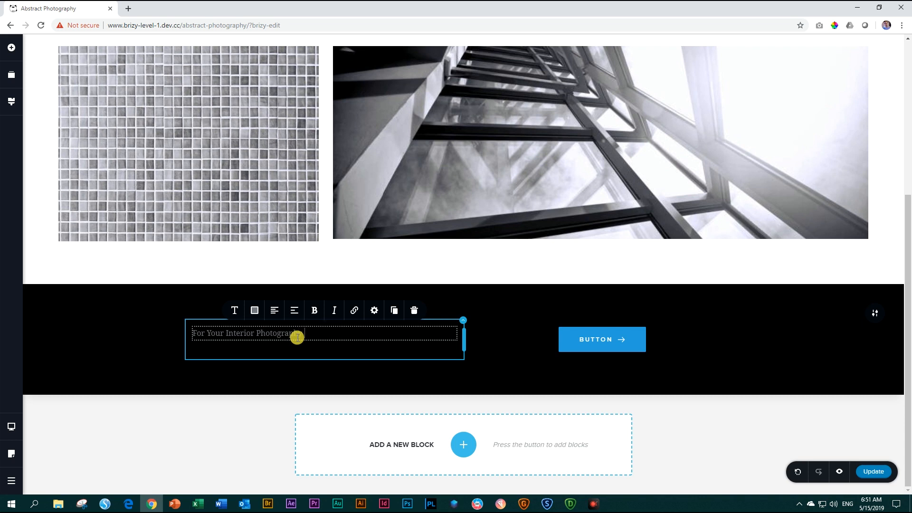
{"action": "type", "text": "Needs"}
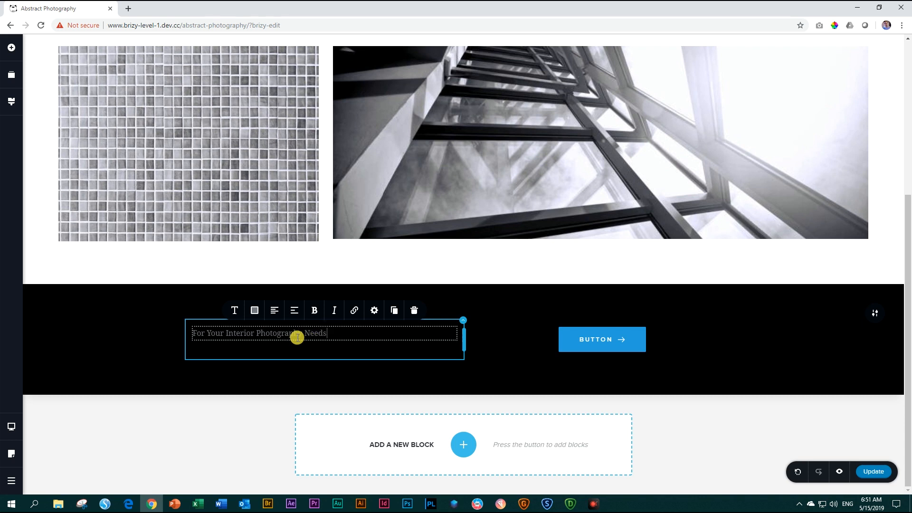
{"action": "mouse_move", "coordinate": [235, 310]}
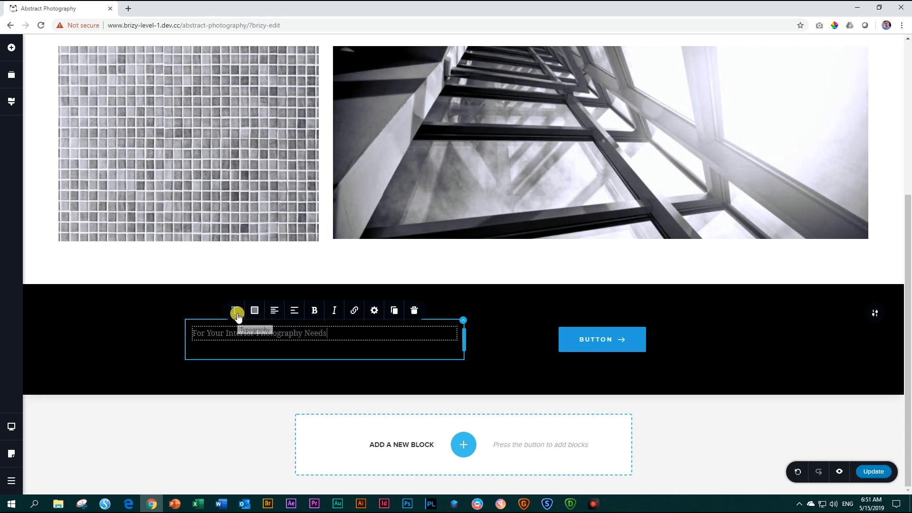
- Style the heading as Lato, size 26, weight Black, reading 'For Your Interior Photography Needs'
{"action": "left_click", "coordinate": [235, 310]}
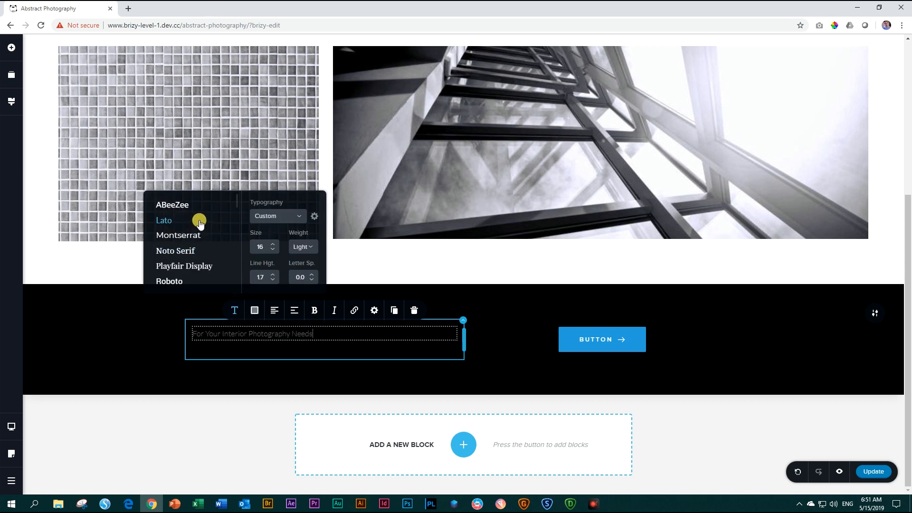
{"action": "left_click", "coordinate": [271, 244]}
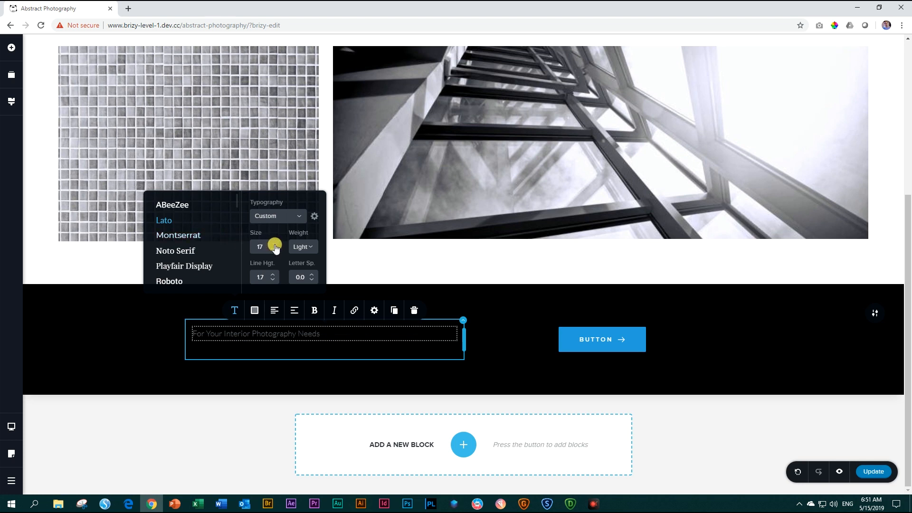
{"action": "left_click", "coordinate": [259, 246]}
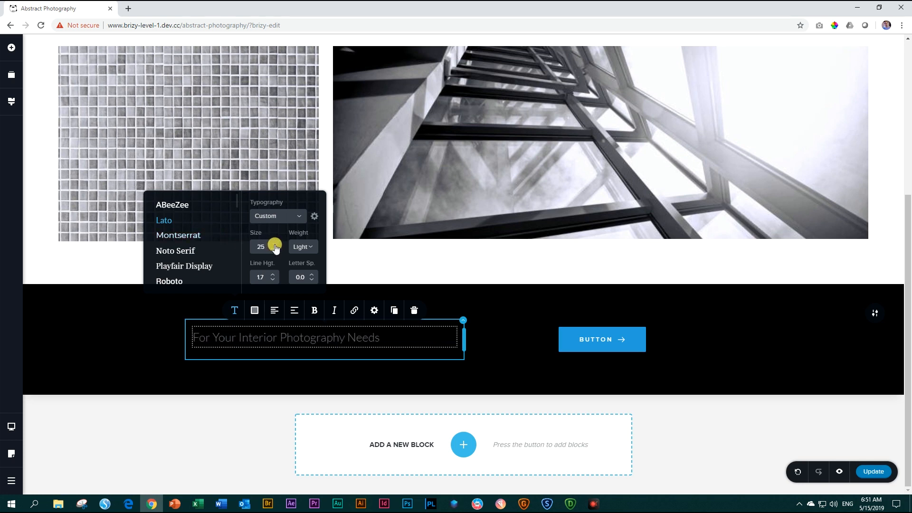
{"action": "left_click", "coordinate": [302, 247]}
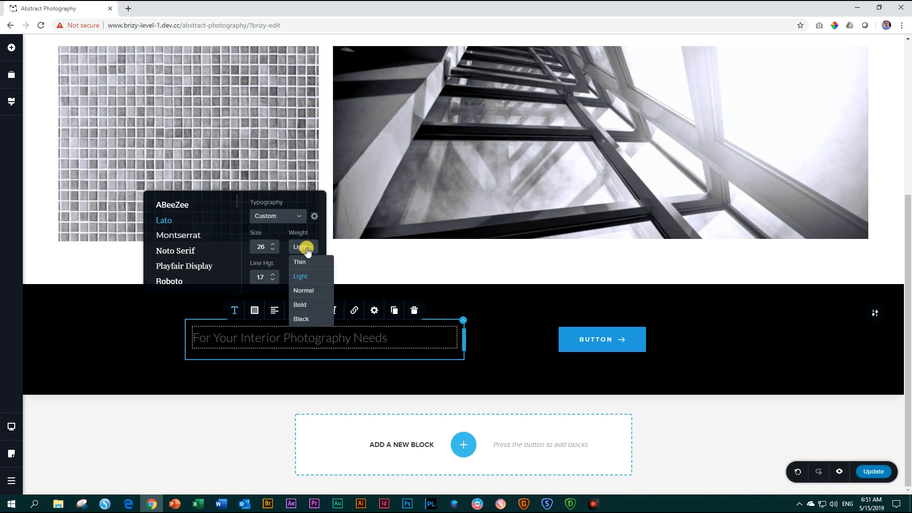
{"action": "left_click", "coordinate": [299, 304]}
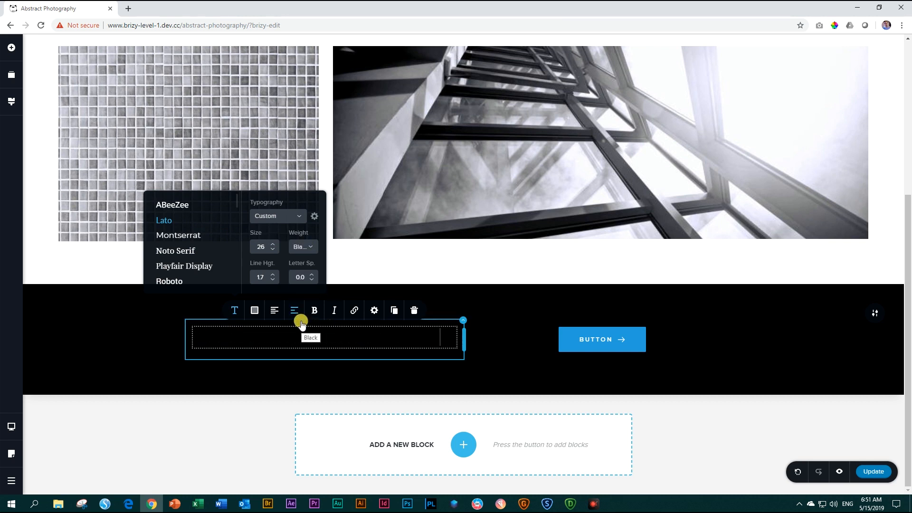
{"action": "type", "text": "For Your Interior Photography Needs"}
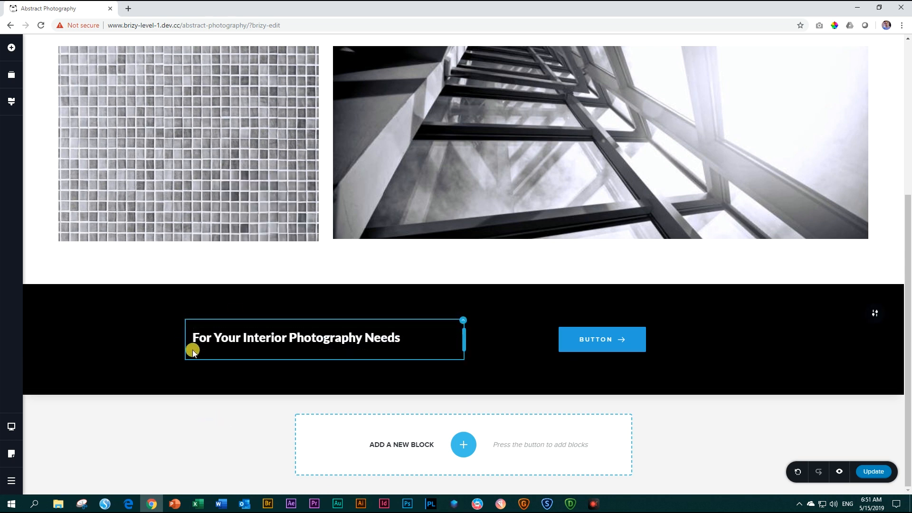
- Right-align the button within its column beside the heading
{"action": "left_click", "coordinate": [602, 339]}
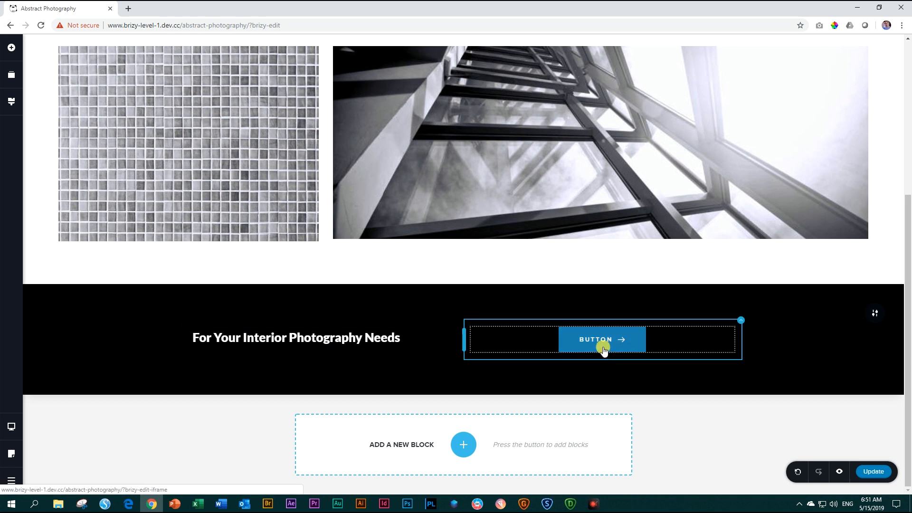
{"action": "left_click", "coordinate": [602, 339]}
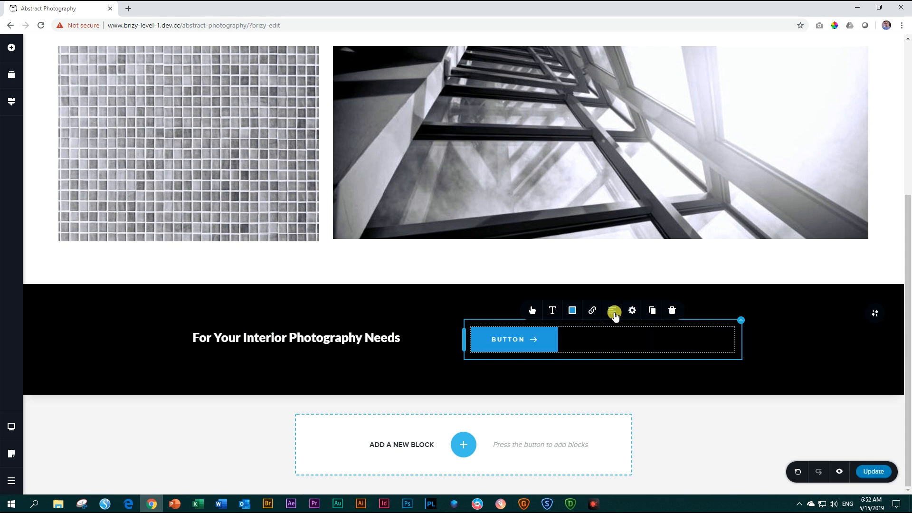
{"action": "left_click", "coordinate": [612, 309]}
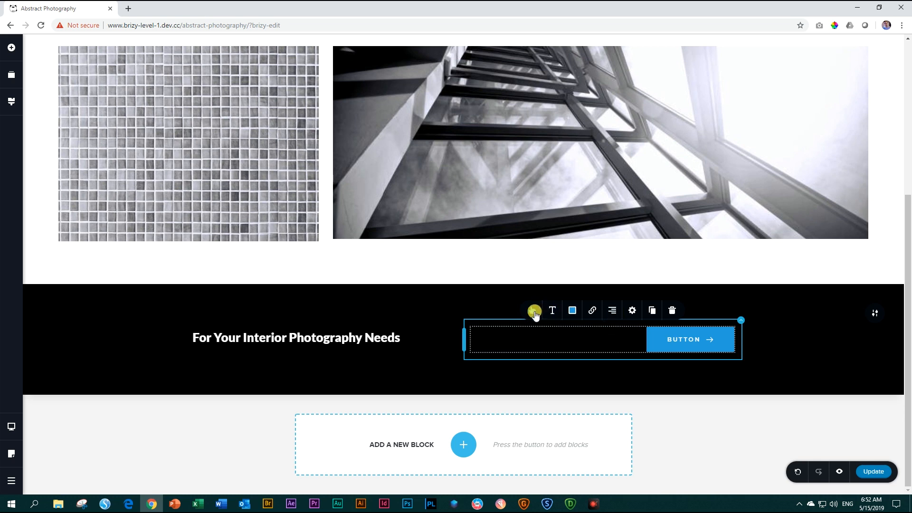
{"action": "mouse_move", "coordinate": [532, 310]}
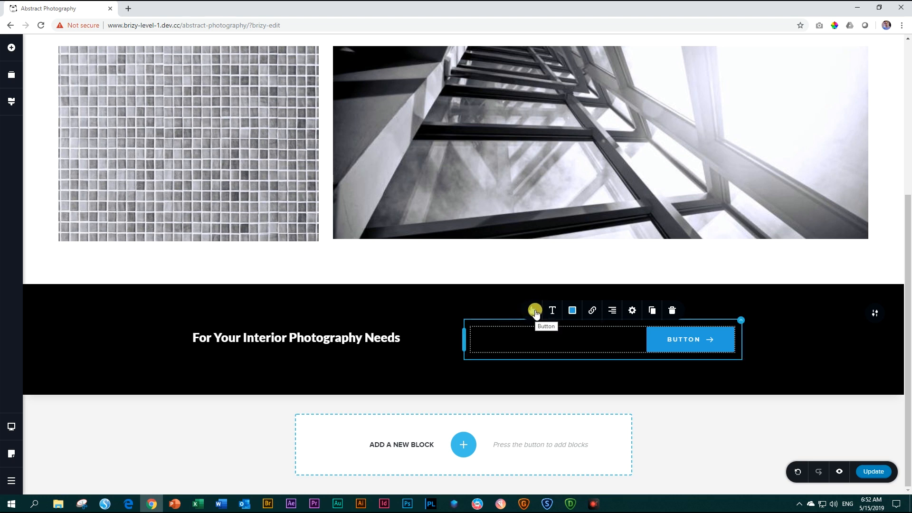
- Make the button large with a trailing arrow icon
{"action": "left_click", "coordinate": [534, 310]}
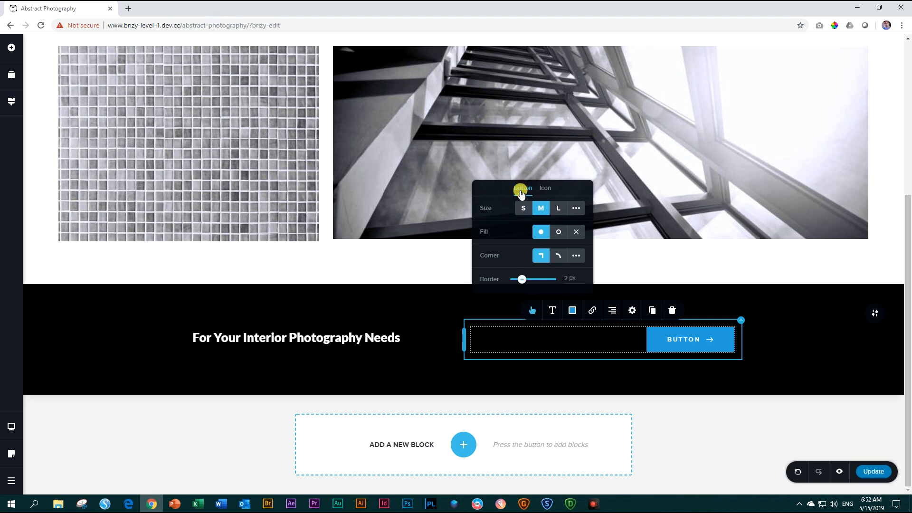
{"action": "left_click", "coordinate": [544, 187]}
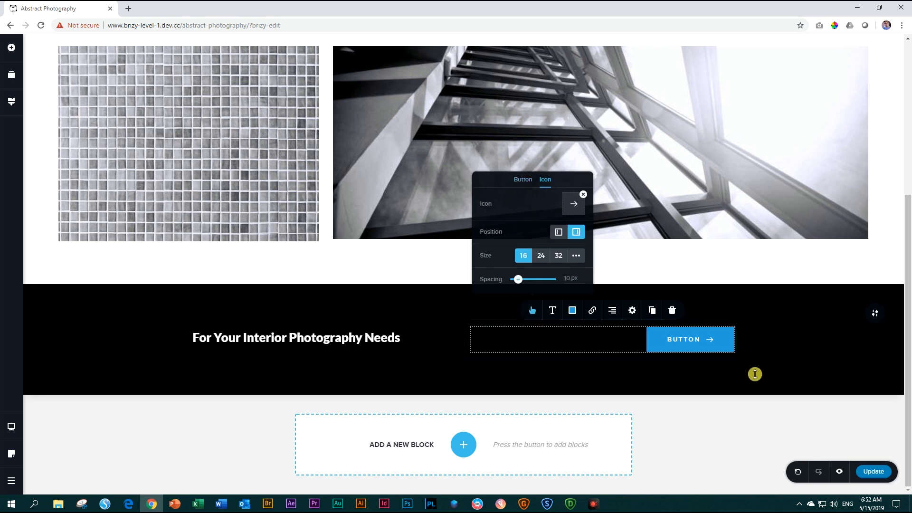
{"action": "left_click", "coordinate": [522, 179]}
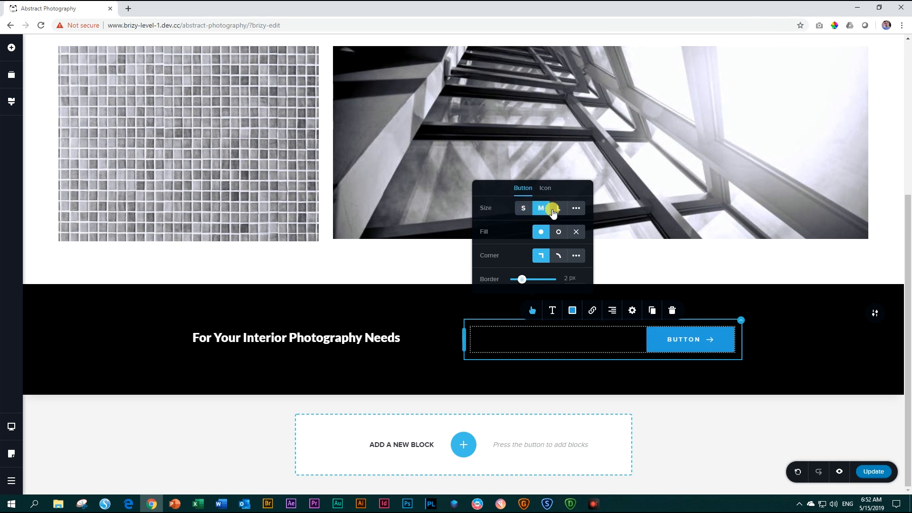
{"action": "left_click", "coordinate": [558, 208]}
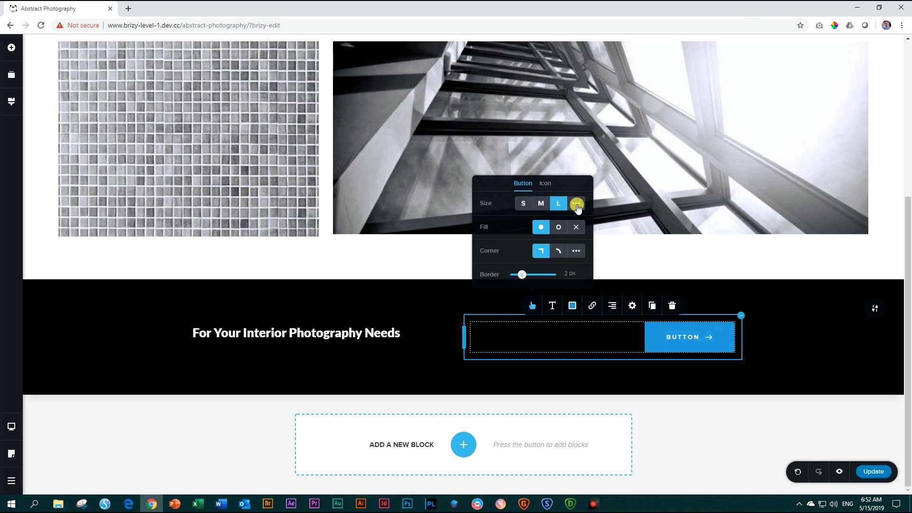
{"action": "left_click", "coordinate": [577, 203]}
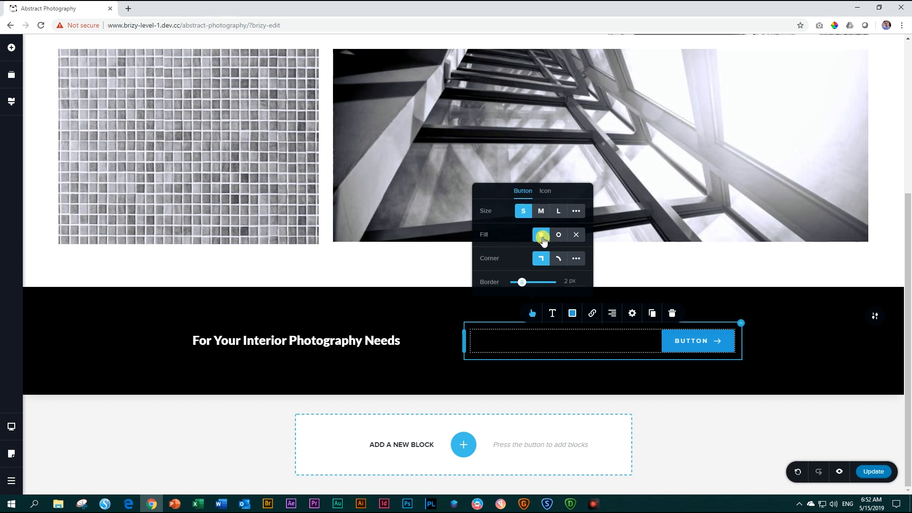
- Settle the button on an outline fill style with a custom 0 px corner radius
{"action": "left_click", "coordinate": [540, 235]}
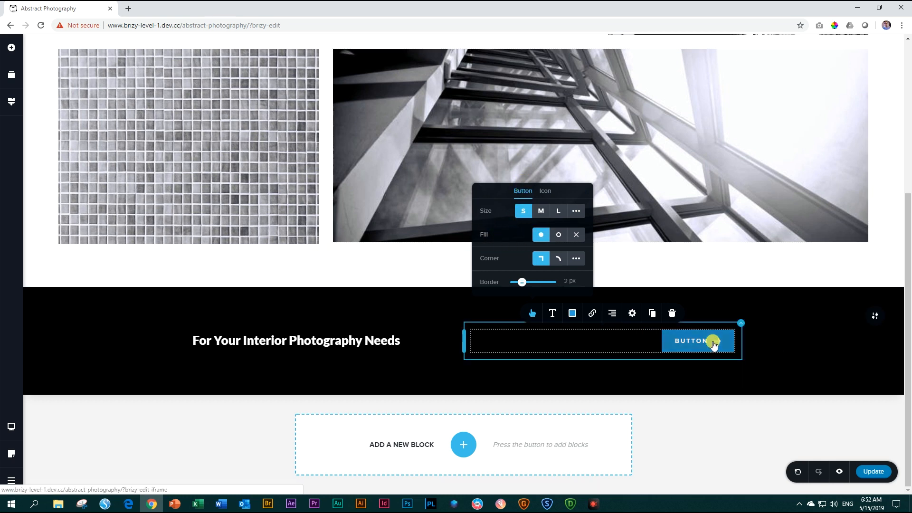
{"action": "left_click", "coordinate": [558, 235]}
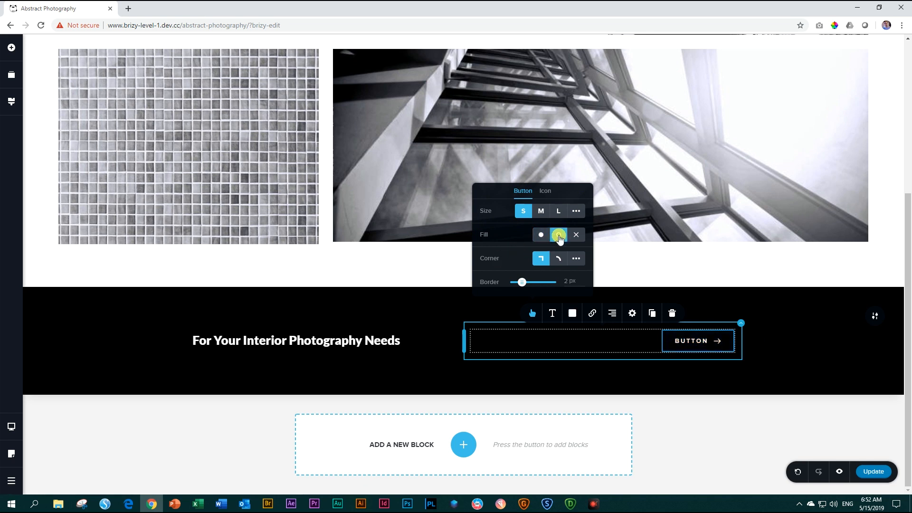
{"action": "left_click", "coordinate": [558, 234]}
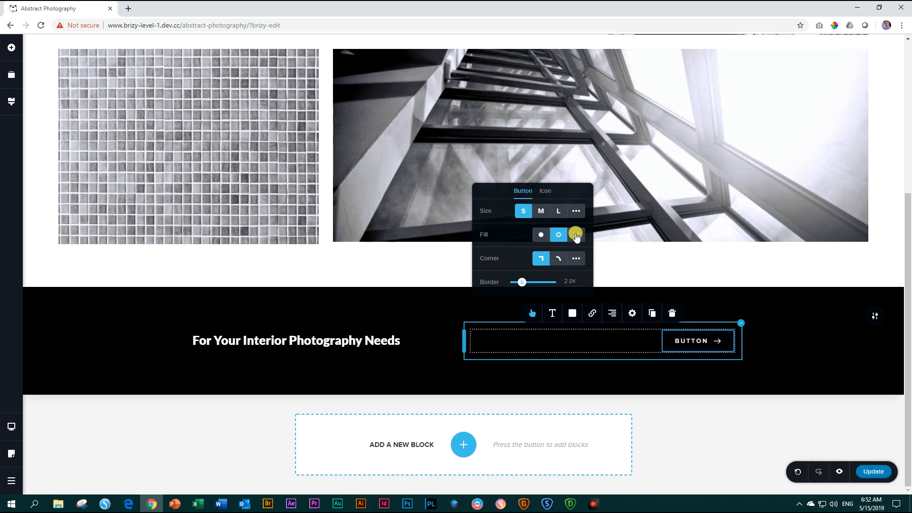
{"action": "left_click", "coordinate": [575, 234]}
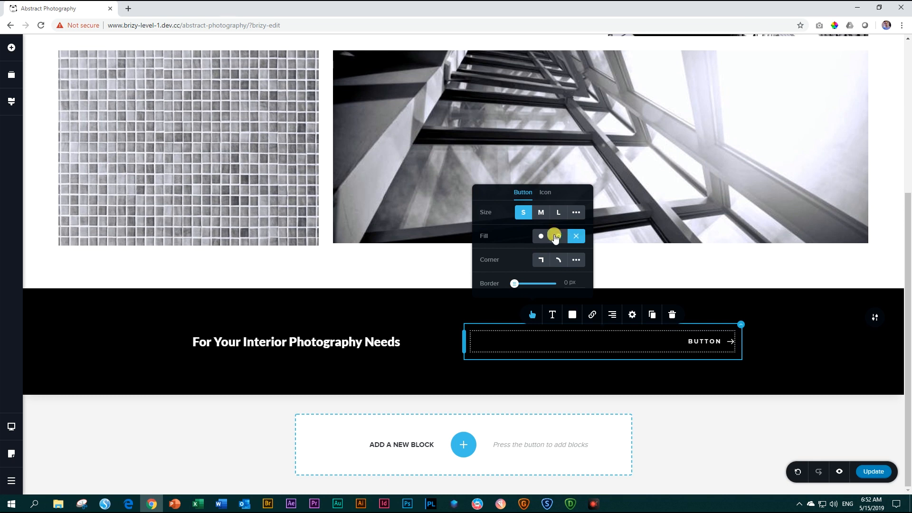
{"action": "left_click", "coordinate": [541, 236]}
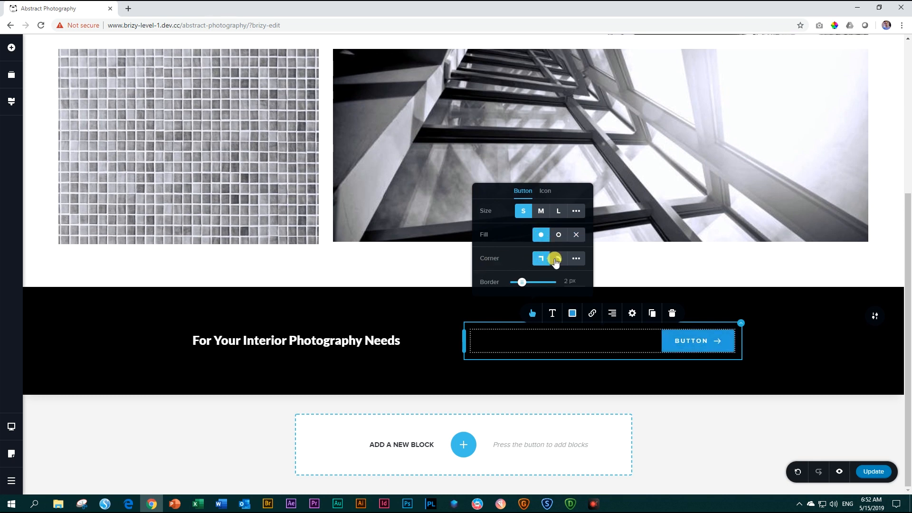
{"action": "left_click", "coordinate": [558, 258]}
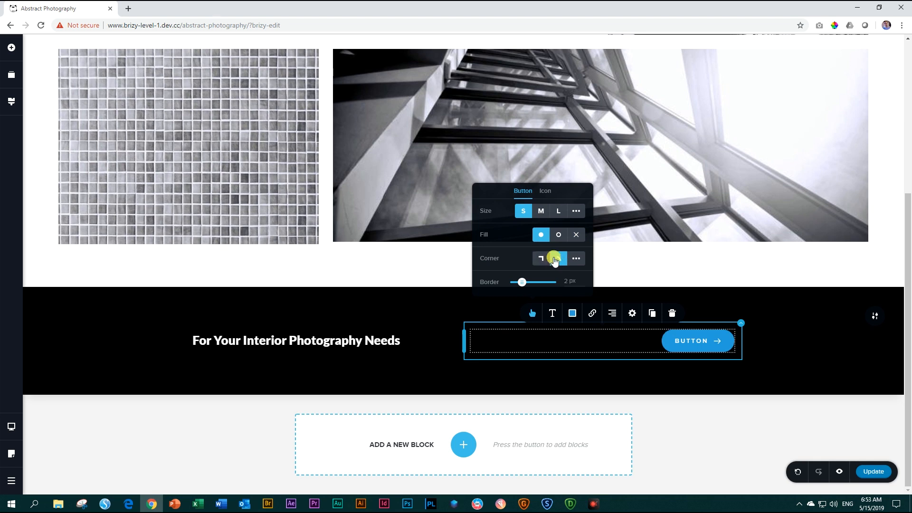
{"action": "left_click", "coordinate": [557, 258]}
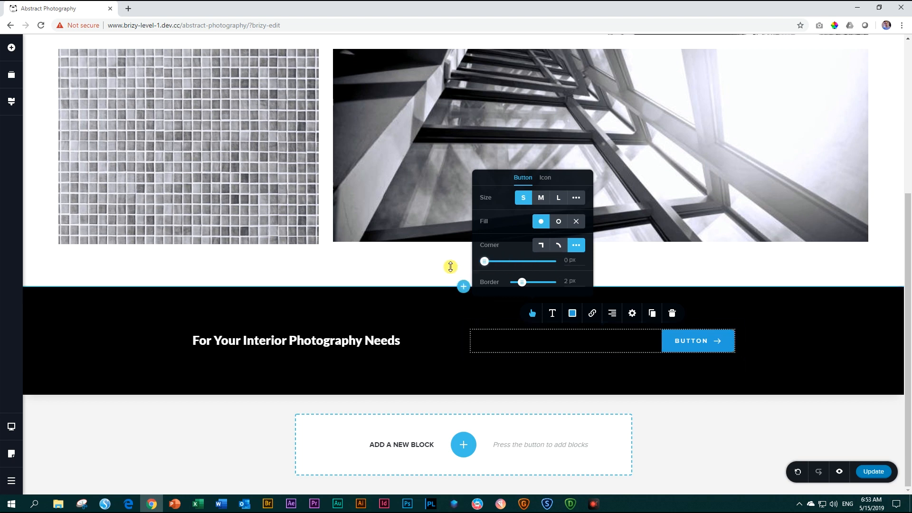
{"action": "left_click_drag", "start_coordinate": [484, 261], "coordinate": [506, 261]}
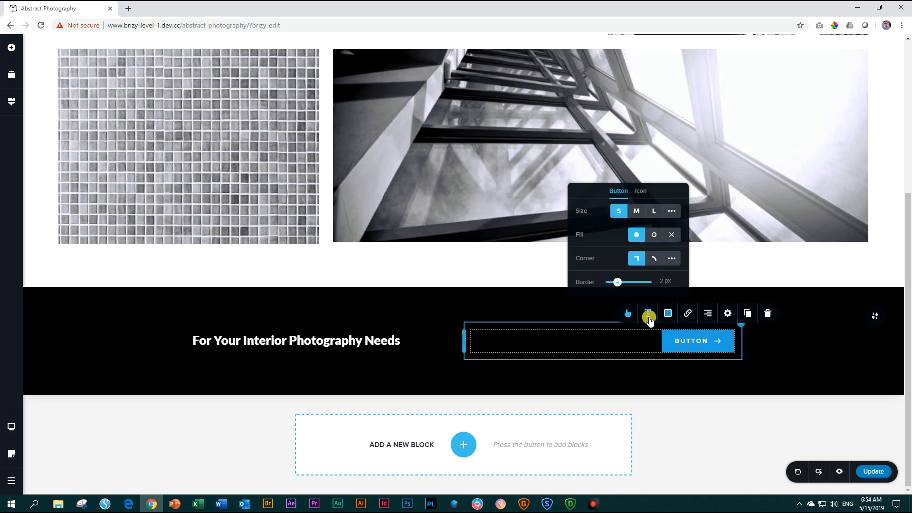
- Set the button label to Lato at size 13 with a reduced line height
{"action": "left_click", "coordinate": [646, 313]}
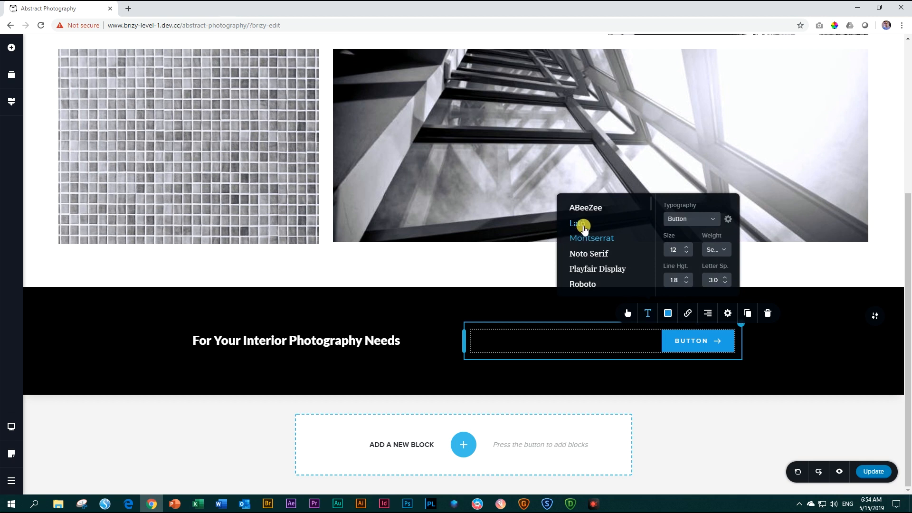
{"action": "left_click", "coordinate": [577, 223]}
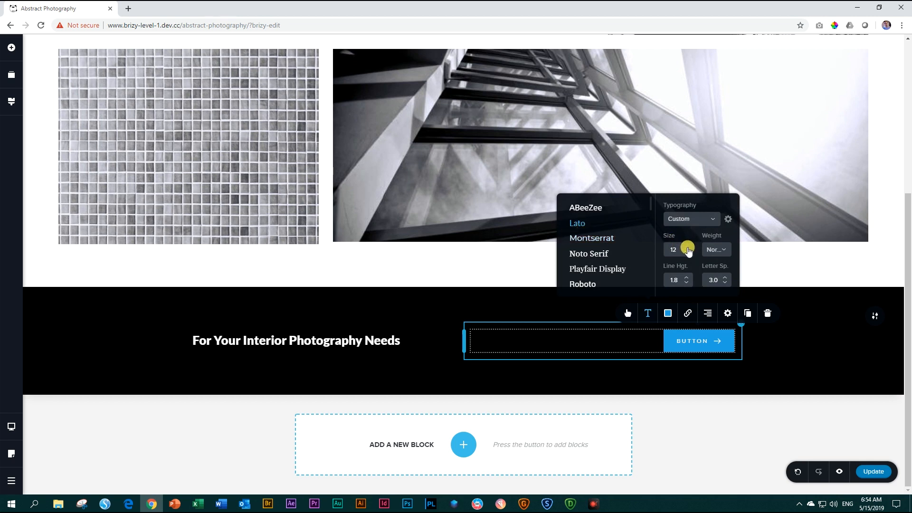
{"action": "left_click", "coordinate": [686, 246]}
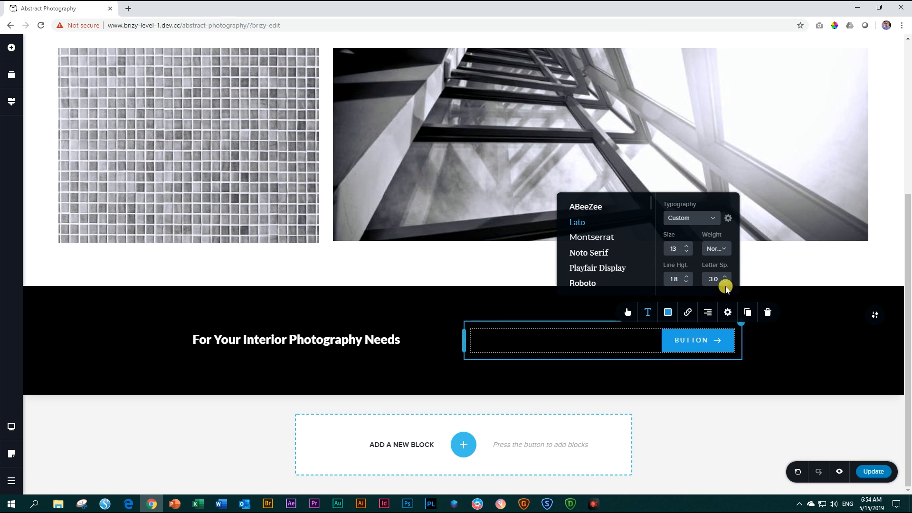
{"action": "left_click", "coordinate": [686, 281]}
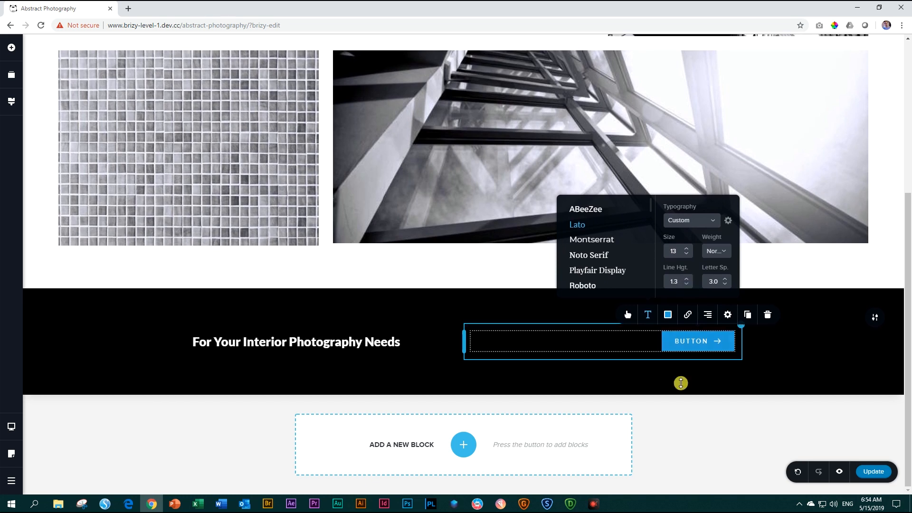
{"action": "left_click", "coordinate": [685, 278]}
{"action": "type", "text": "17"}
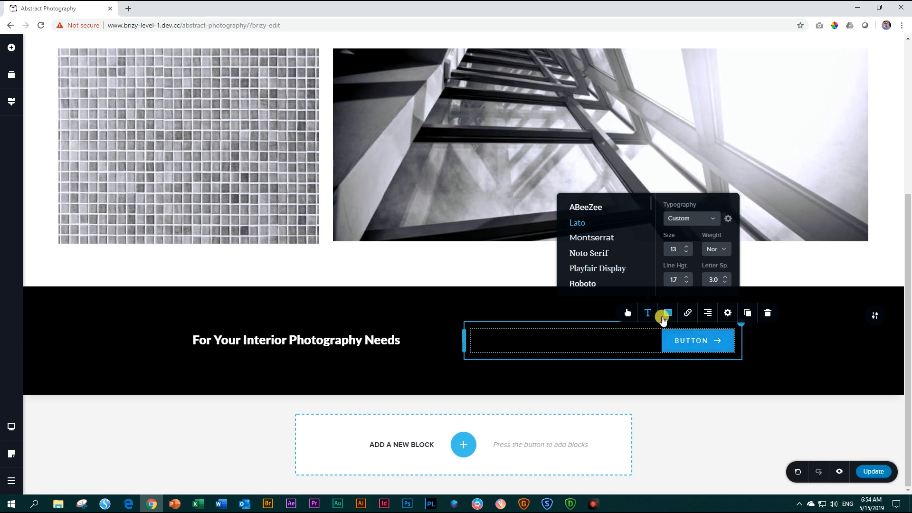
- Colour the button with a #FFFFFF background and #000000 label text, checking the hover colours
{"action": "left_click", "coordinate": [666, 312]}
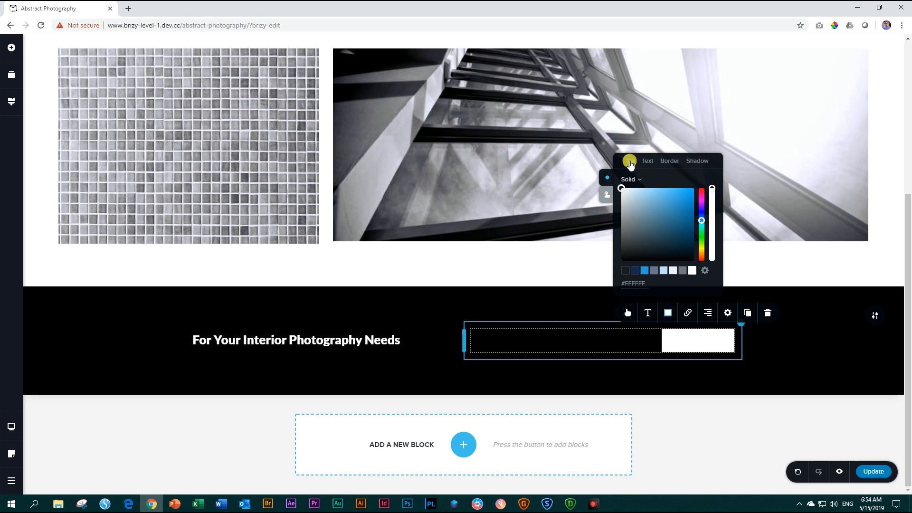
{"action": "left_click", "coordinate": [647, 161]}
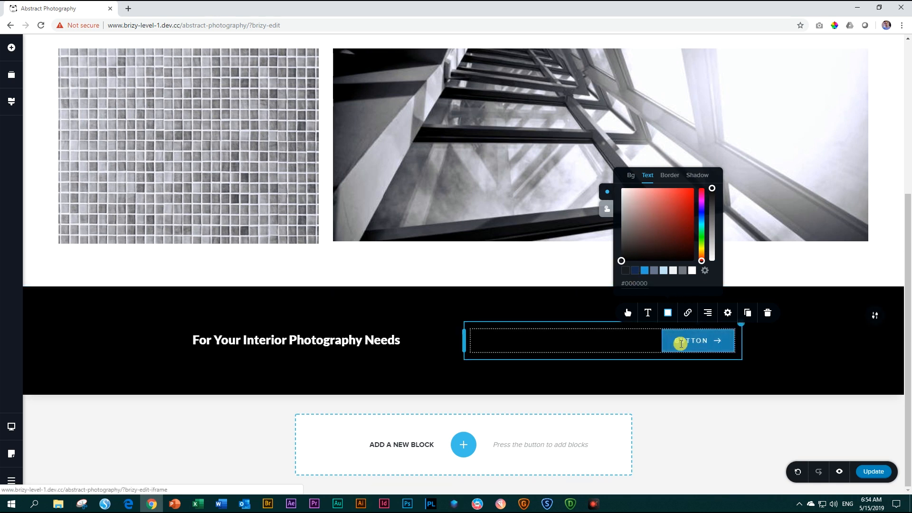
{"action": "left_click", "coordinate": [683, 270]}
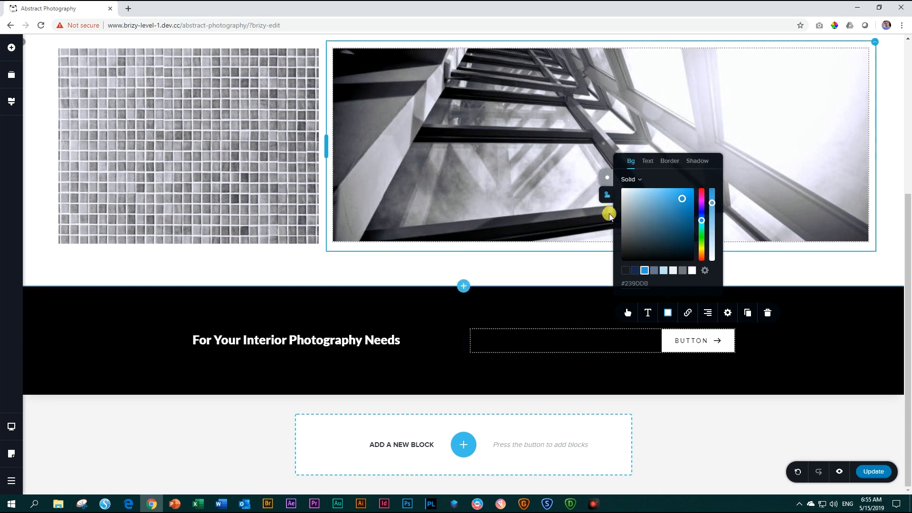
{"action": "left_click", "coordinate": [697, 340]}
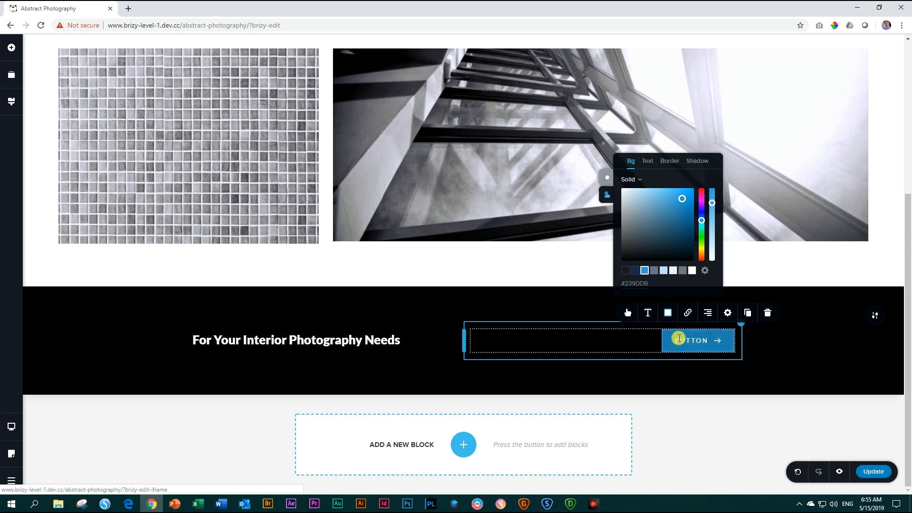
{"action": "left_click", "coordinate": [692, 270]}
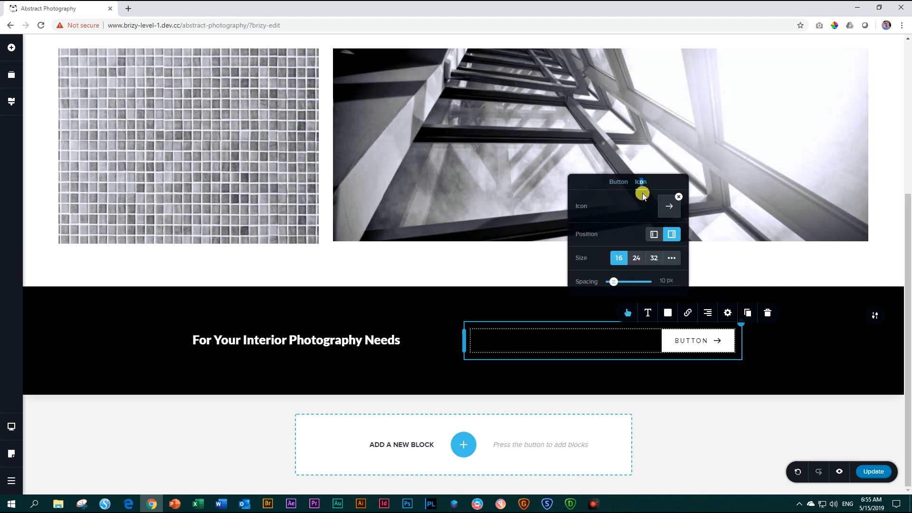
- Remove the button's arrow icon and adjust the contact bar's content width
{"action": "left_click", "coordinate": [669, 206]}
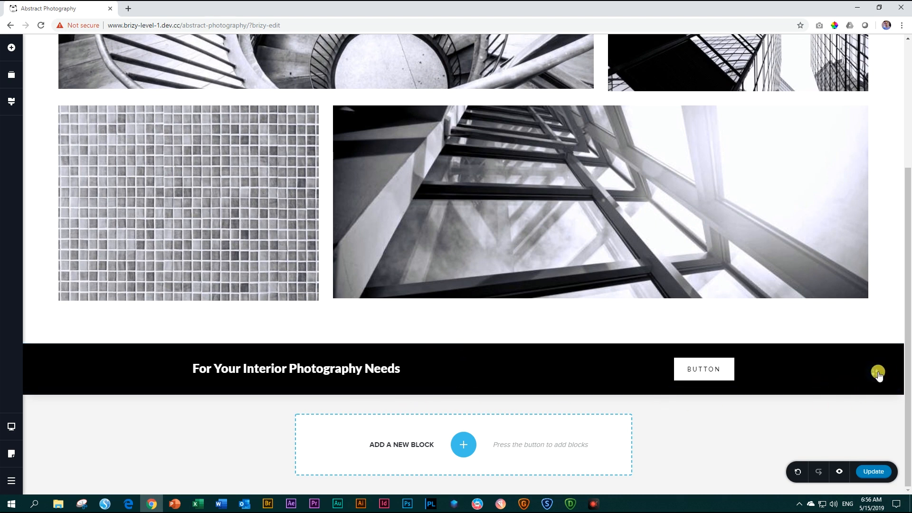
{"action": "left_click", "coordinate": [878, 372]}
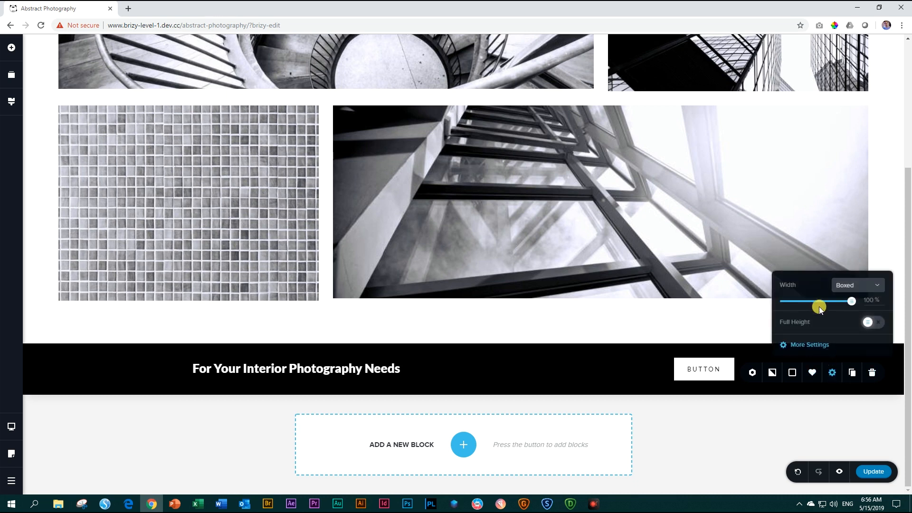
{"action": "left_click", "coordinate": [809, 344]}
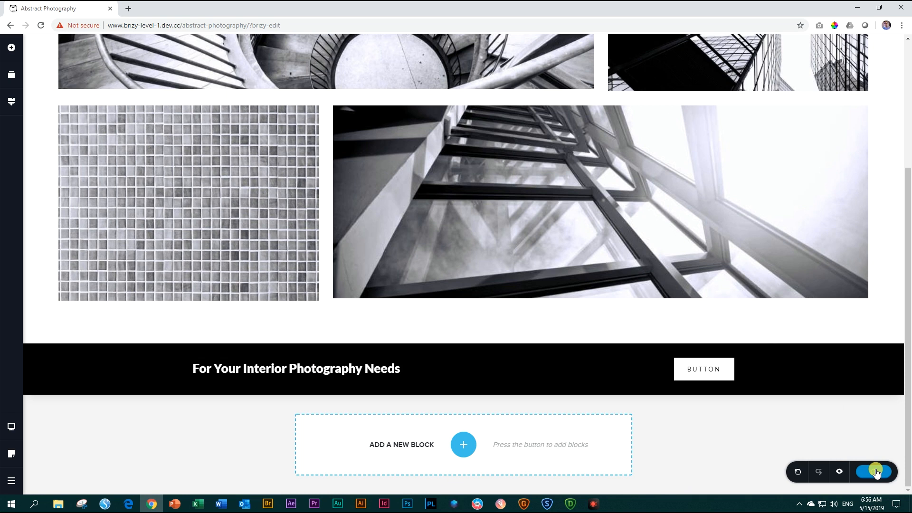
{"action": "left_click", "coordinate": [874, 472]}
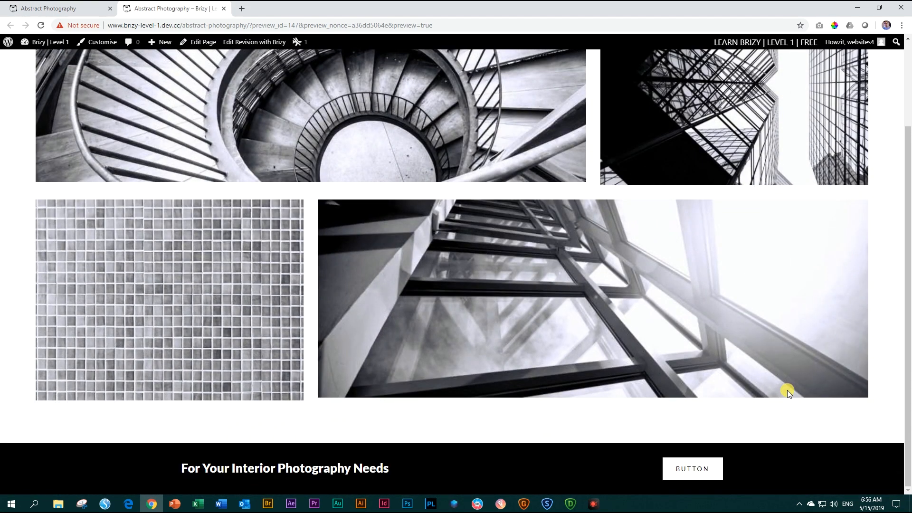
{"action": "mouse_move", "coordinate": [204, 115]}
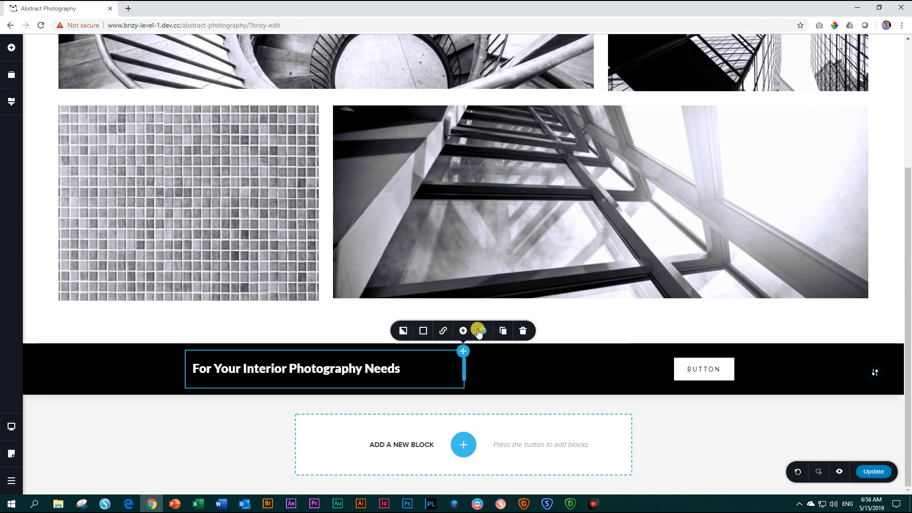
- Give the heading column a SlideInLeft entrance animation in its Advanced settings
{"action": "left_click", "coordinate": [477, 331]}
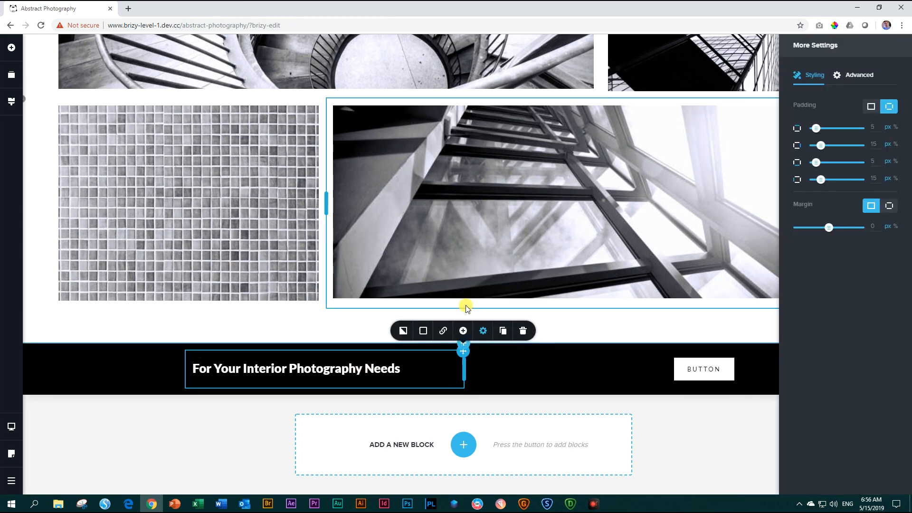
{"action": "left_click", "coordinate": [857, 75]}
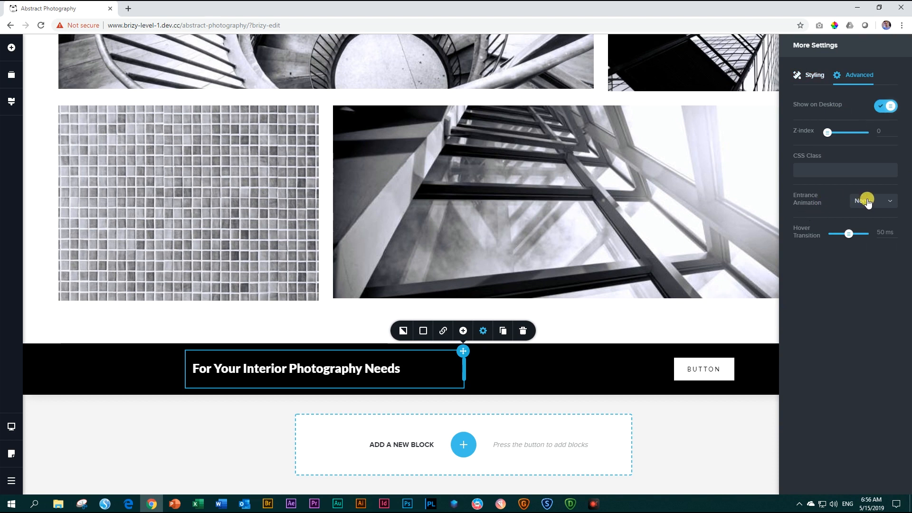
{"action": "left_click", "coordinate": [872, 200]}
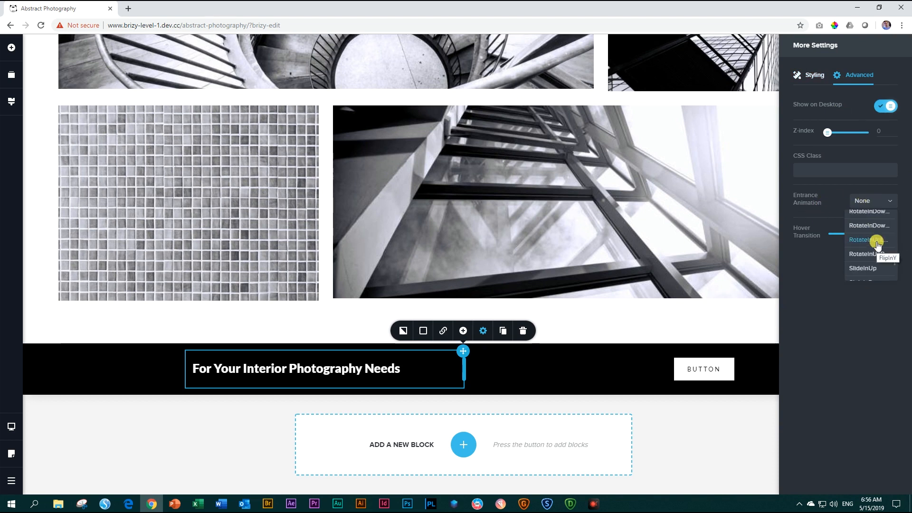
{"action": "scroll", "scroll_direction": "down", "scroll_amount": 3}
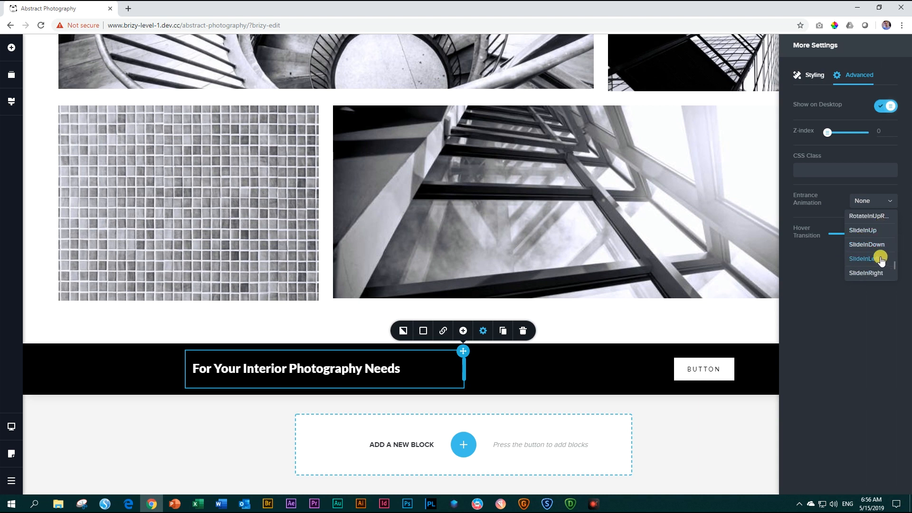
{"action": "left_click", "coordinate": [866, 258]}
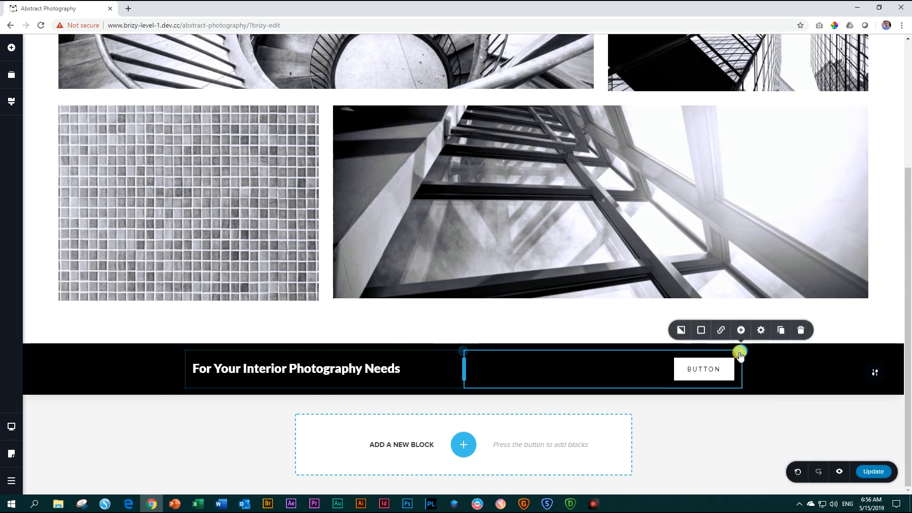
- Give the button column a SlideInRight entrance with a 1.3-second delay and adjusted duration
{"action": "left_click", "coordinate": [761, 330]}
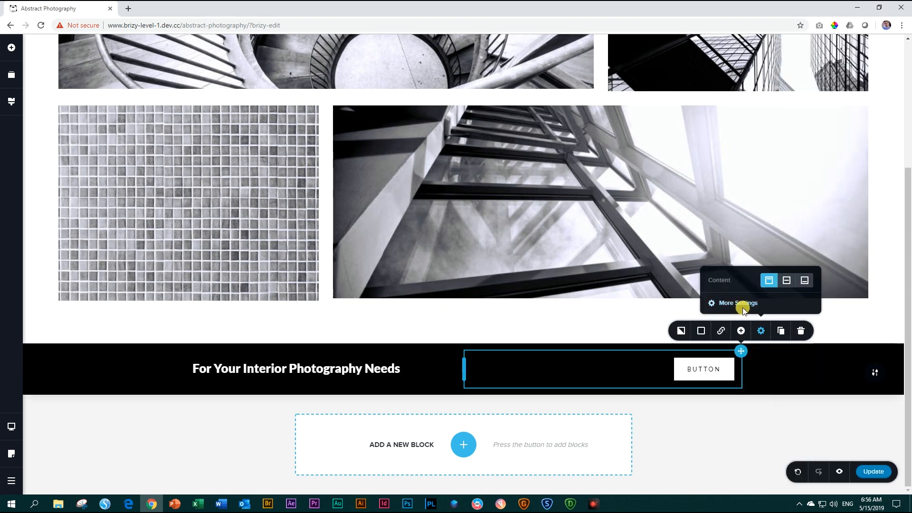
{"action": "left_click", "coordinate": [737, 303]}
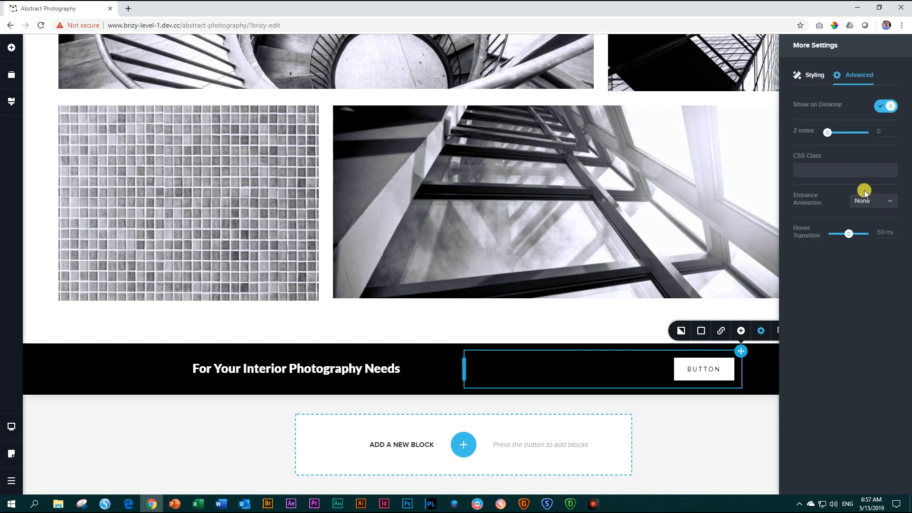
{"action": "left_click", "coordinate": [872, 201]}
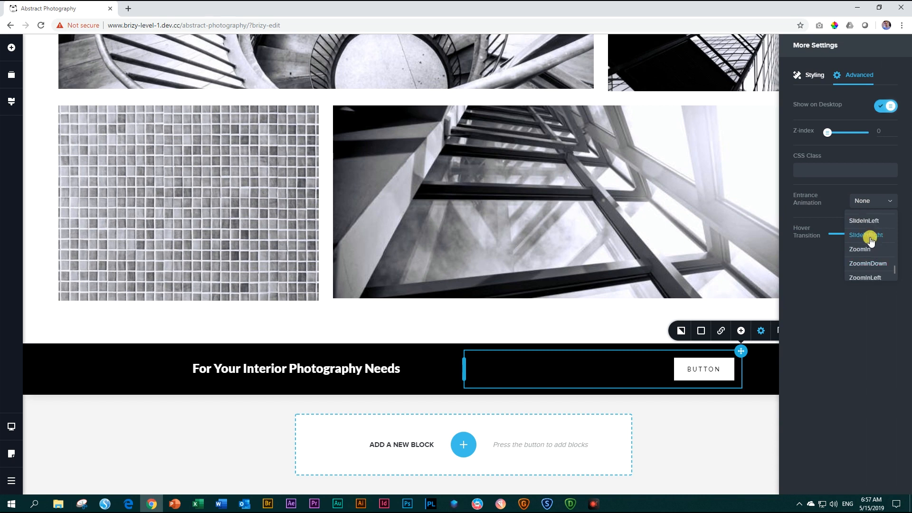
{"action": "left_click", "coordinate": [865, 235]}
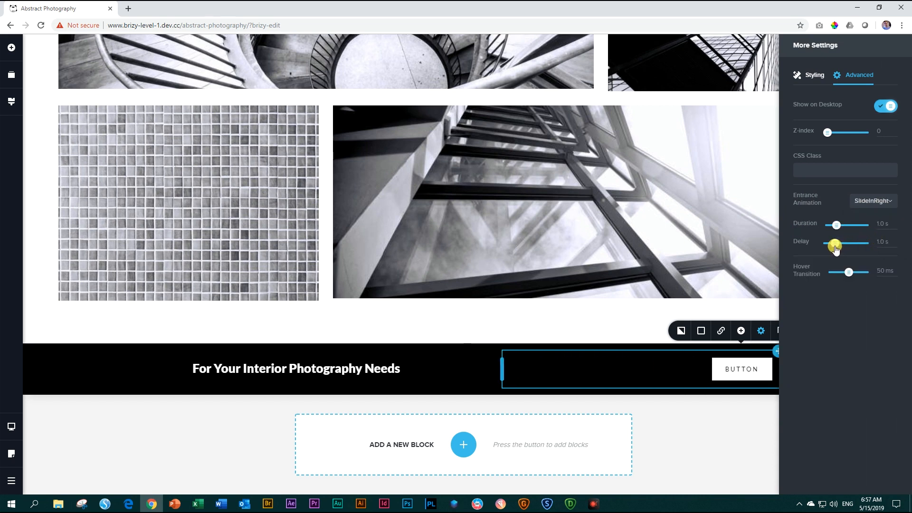
{"action": "left_click_drag", "start_coordinate": [835, 245], "coordinate": [838, 243]}
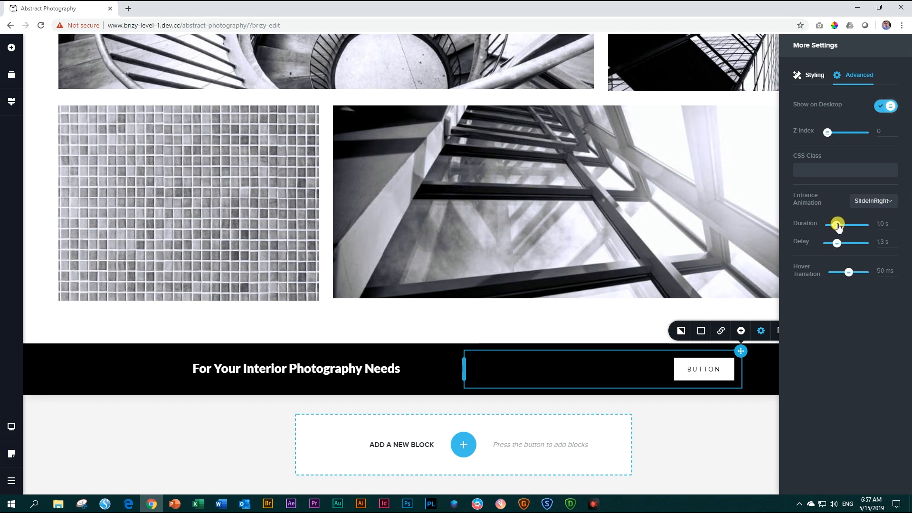
{"action": "left_click_drag", "start_coordinate": [836, 227], "coordinate": [839, 227]}
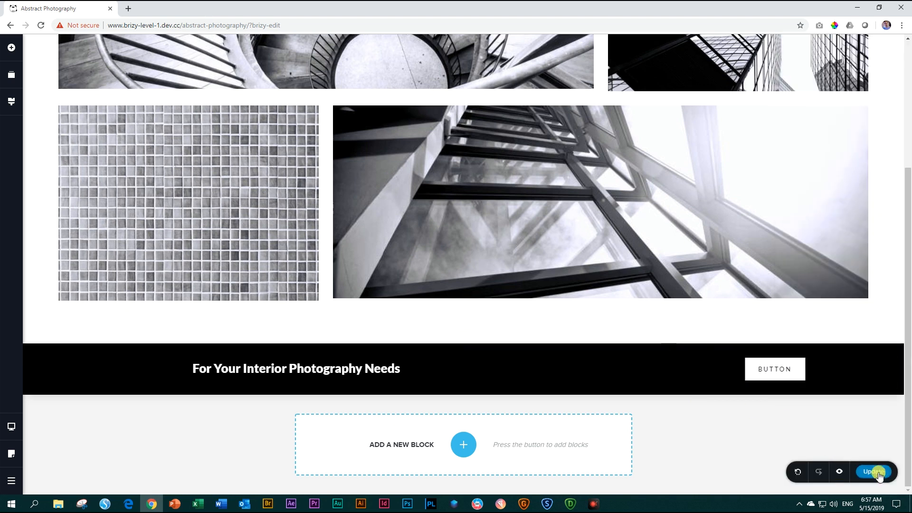
- Save the page with Update, view the live preview of the animated banner, then return to the editor
{"action": "left_click", "coordinate": [874, 472]}
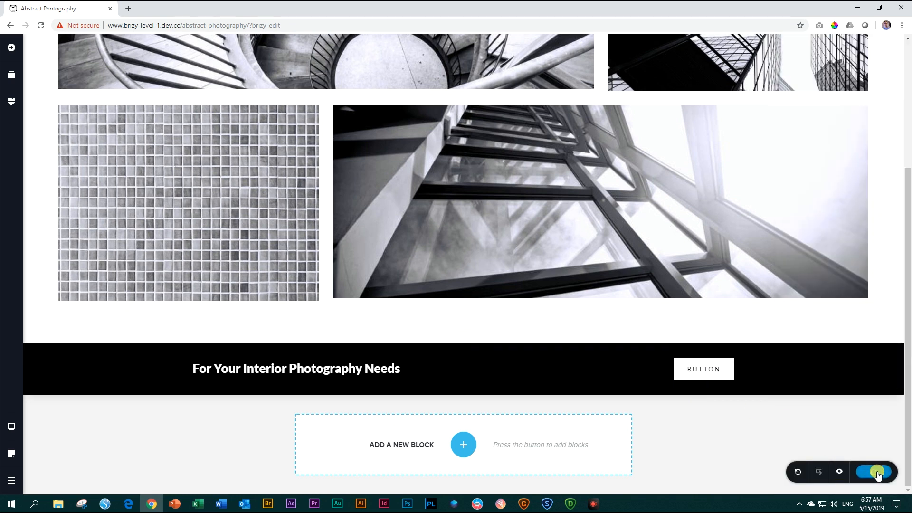
{"action": "left_click", "coordinate": [839, 472]}
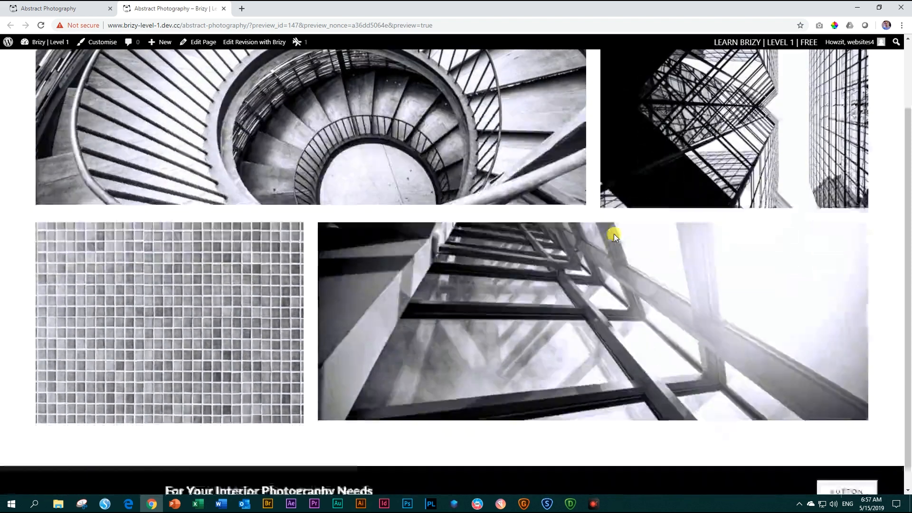
{"action": "scroll", "scroll_direction": "down", "scroll_amount": 3}
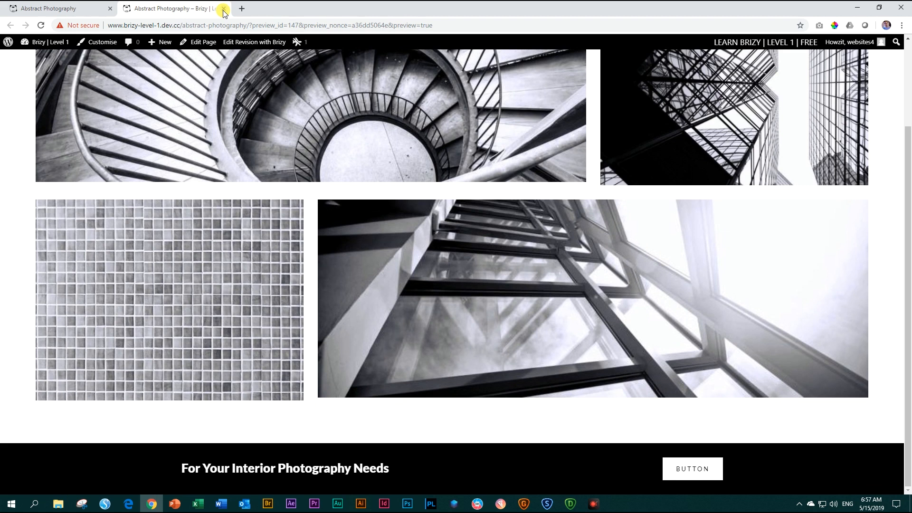
{"action": "left_click", "coordinate": [221, 9]}
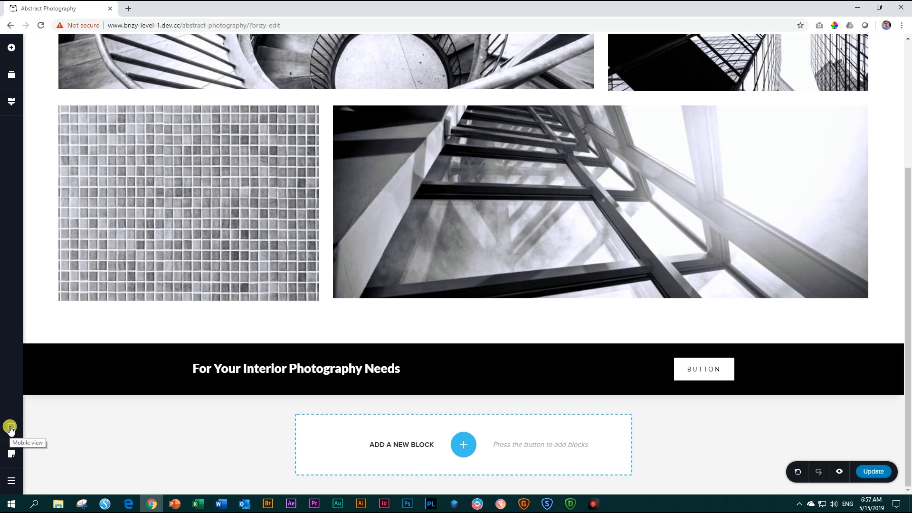
- In Tablet view, widen the heading column so the heading fits on one line
{"action": "left_click", "coordinate": [10, 426]}
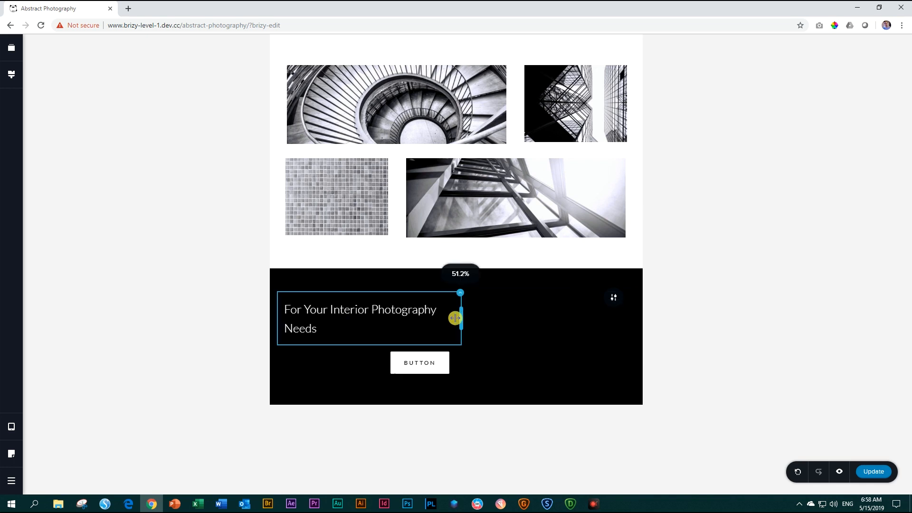
{"action": "left_click_drag", "start_coordinate": [455, 318], "coordinate": [477, 318]}
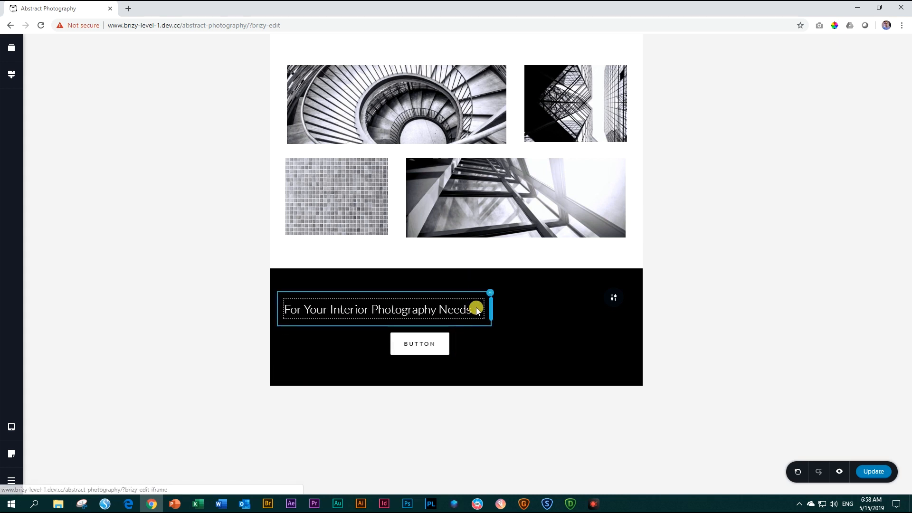
{"action": "left_click_drag", "start_coordinate": [476, 307], "coordinate": [494, 307]}
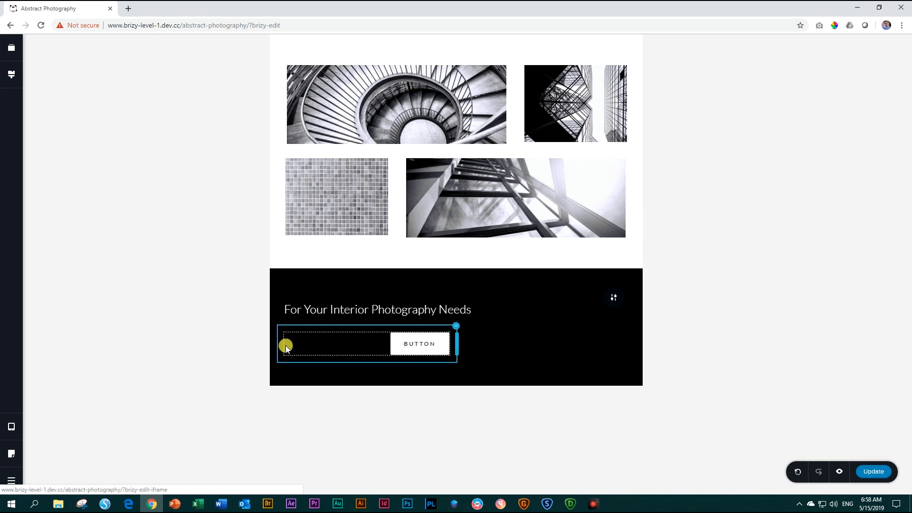
{"action": "mouse_move", "coordinate": [304, 355]}
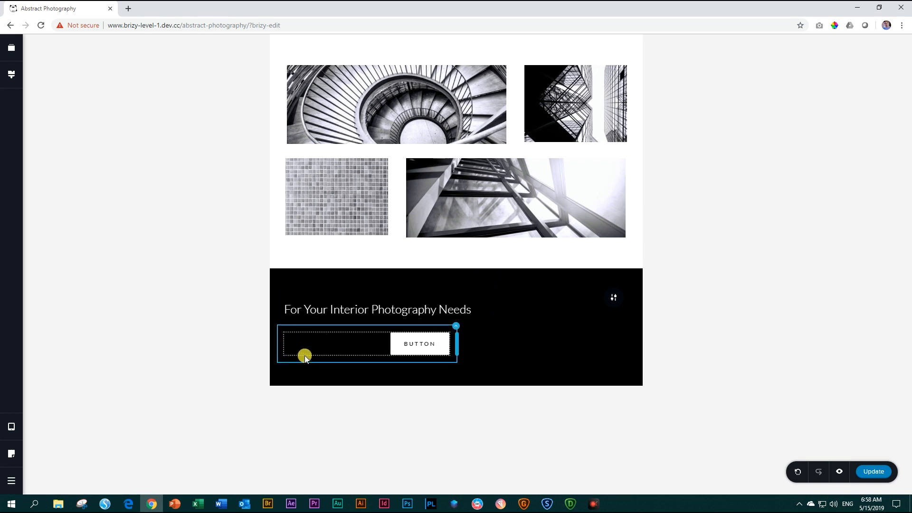
- Resize the button column and move the white button back beside the heading on the same row
{"action": "left_click_drag", "start_coordinate": [304, 354], "coordinate": [457, 341]}
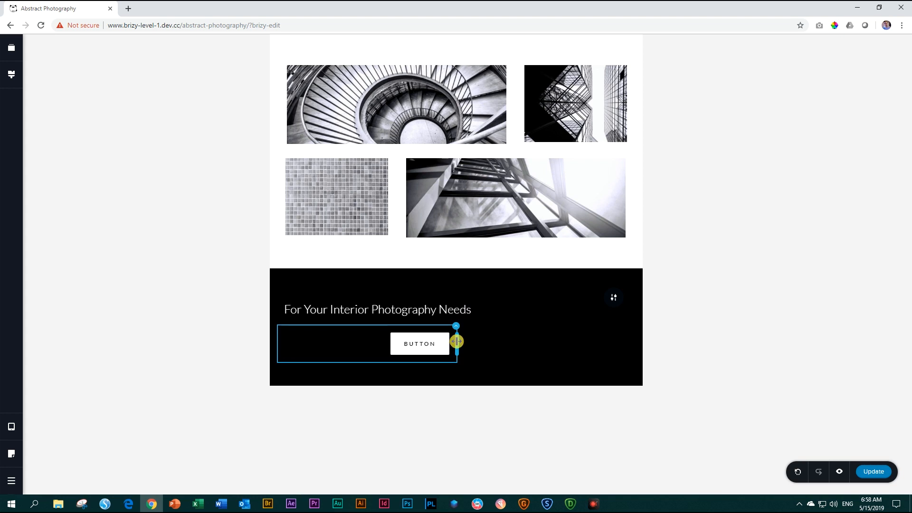
{"action": "left_click_drag", "start_coordinate": [456, 342], "coordinate": [447, 343]}
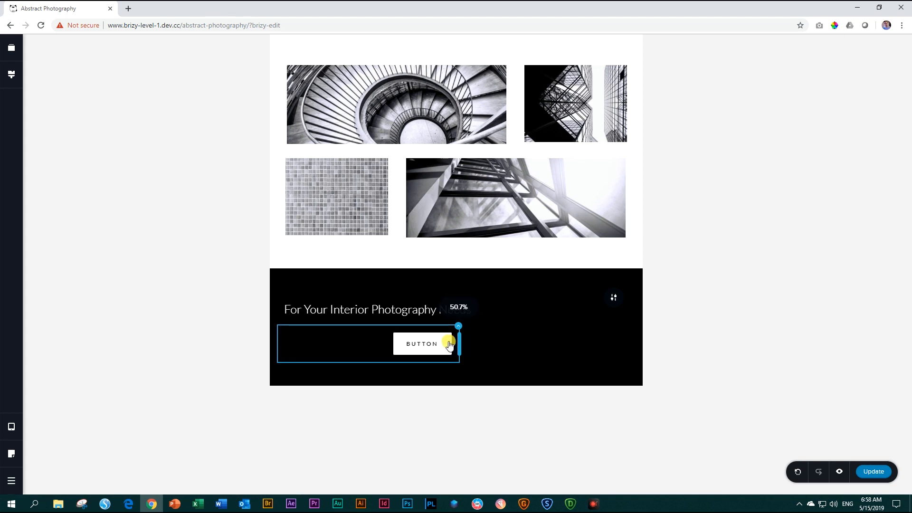
{"action": "left_click_drag", "start_coordinate": [458, 343], "coordinate": [632, 293]}
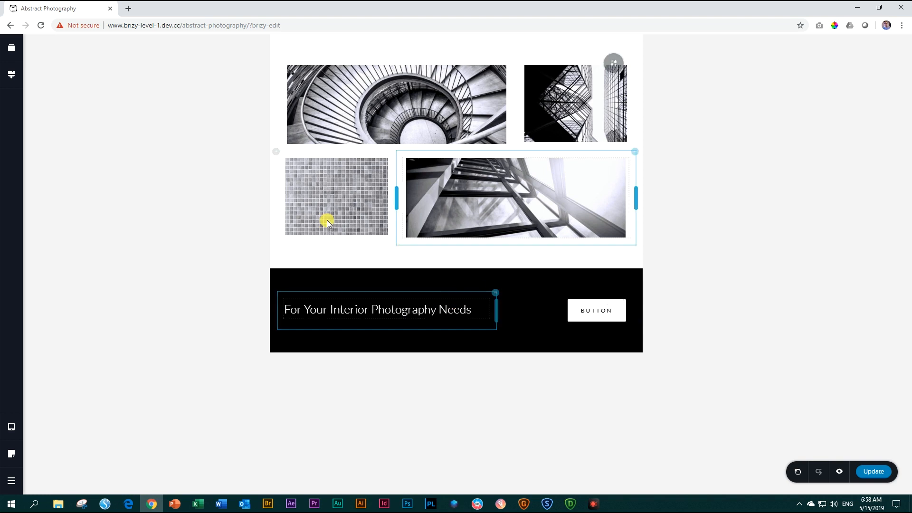
{"action": "left_click", "coordinate": [12, 426]}
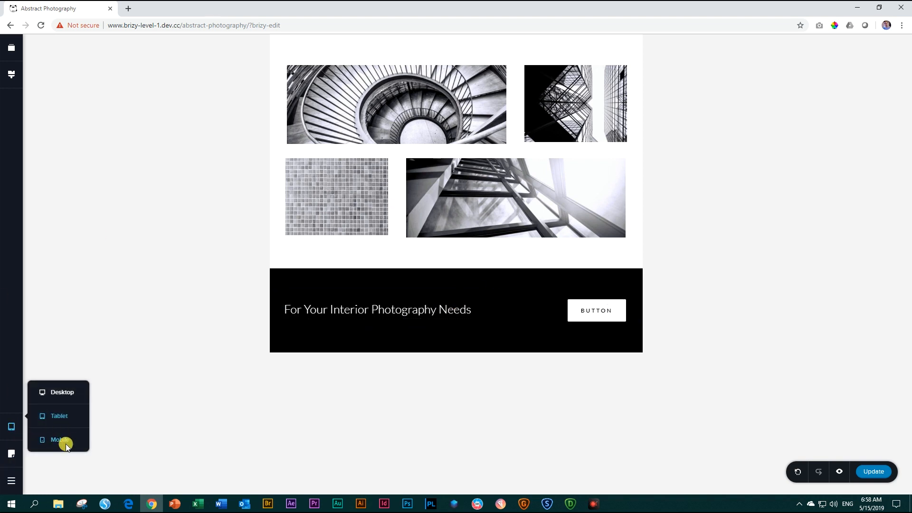
- In Mobile view, check the heading's typography, then select the button column below it
{"action": "left_click", "coordinate": [58, 439]}
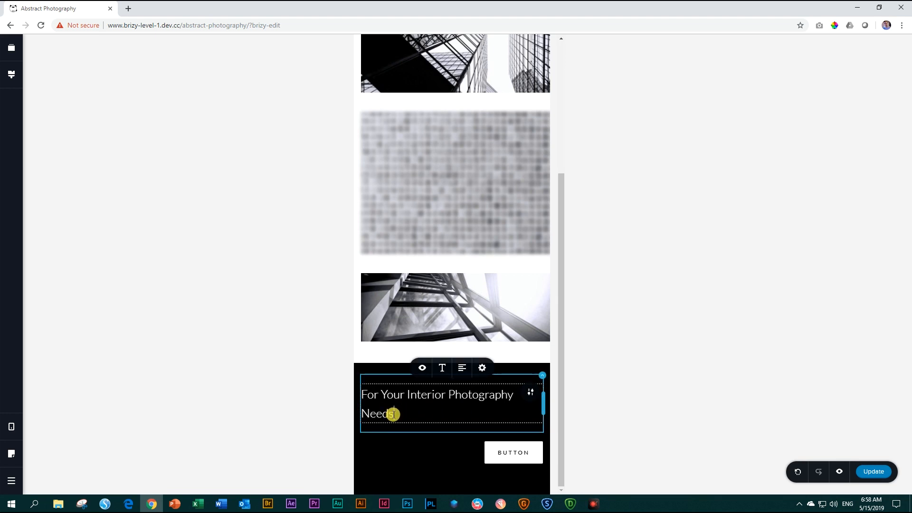
{"action": "left_click", "coordinate": [442, 367]}
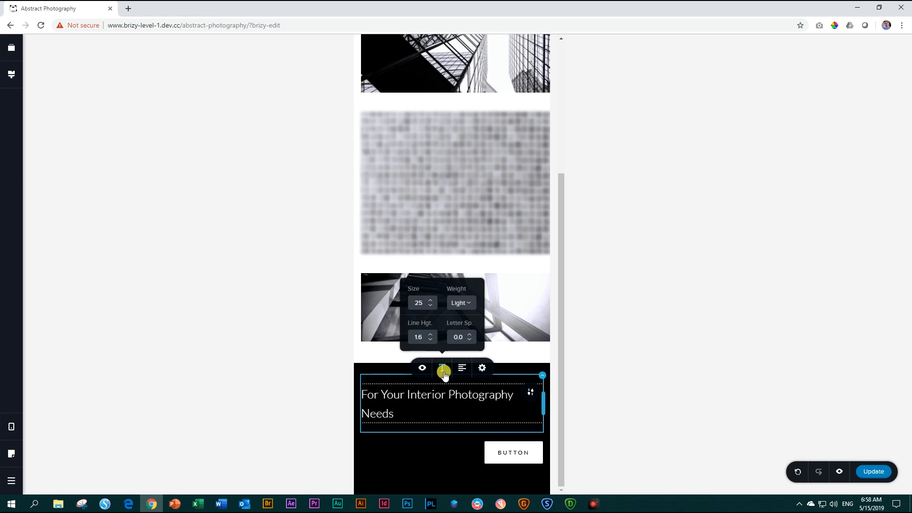
{"action": "left_click", "coordinate": [429, 304]}
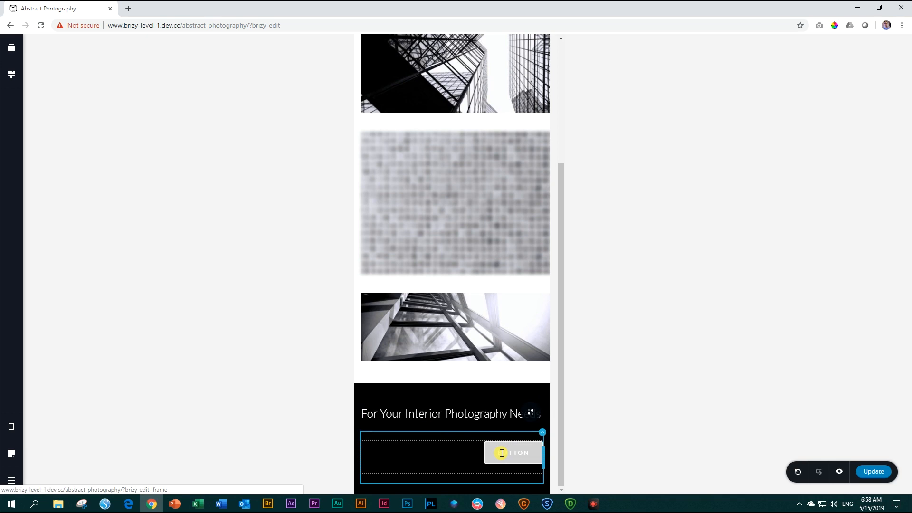
{"action": "left_click", "coordinate": [512, 452]}
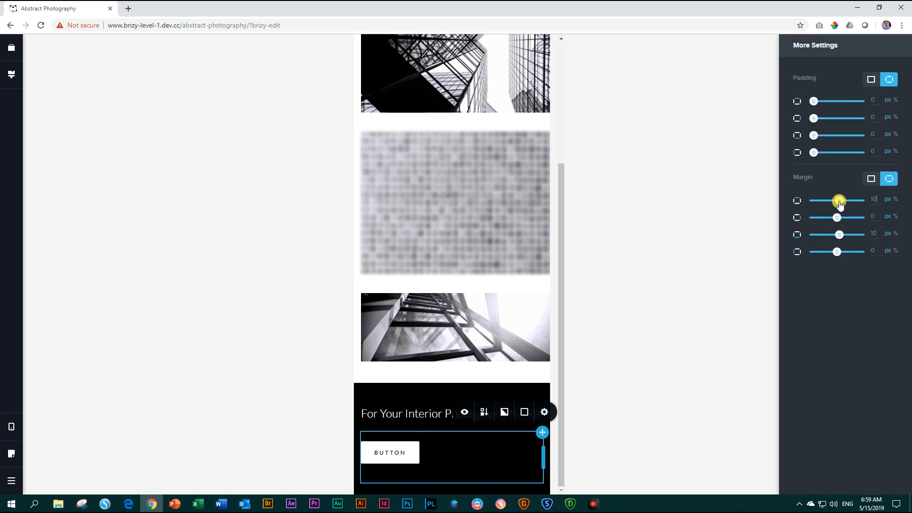
- Set the button column's top margin to -18 px so it sits closer under the heading
{"action": "left_click_drag", "start_coordinate": [839, 199], "coordinate": [836, 199]}
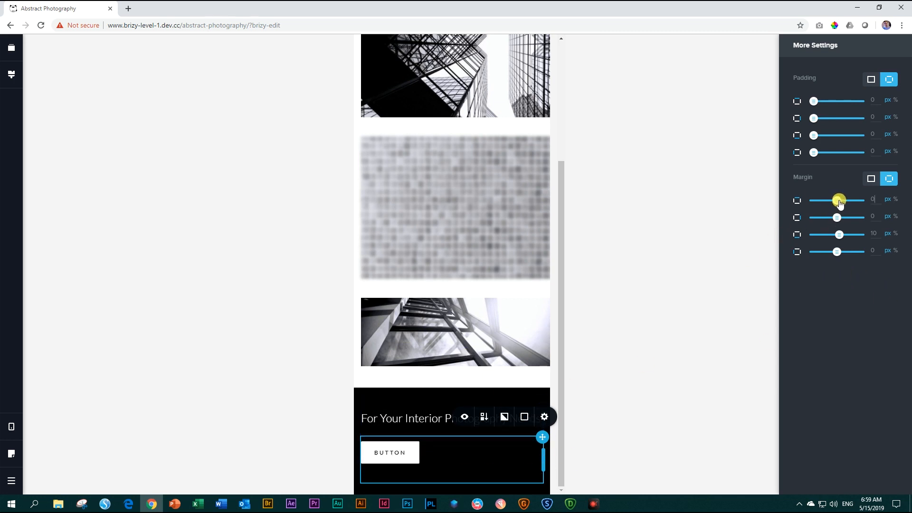
{"action": "left_click_drag", "start_coordinate": [839, 200], "coordinate": [835, 202]}
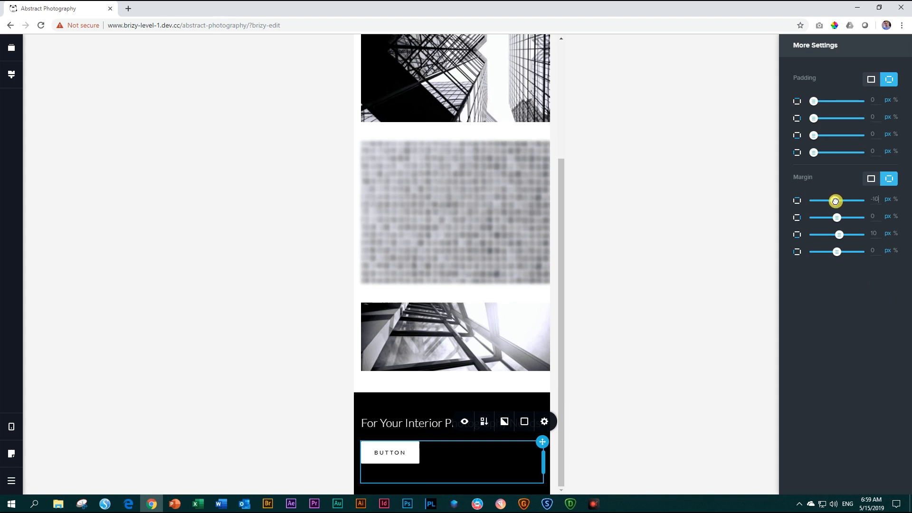
{"action": "left_click_drag", "start_coordinate": [836, 200], "coordinate": [832, 201]}
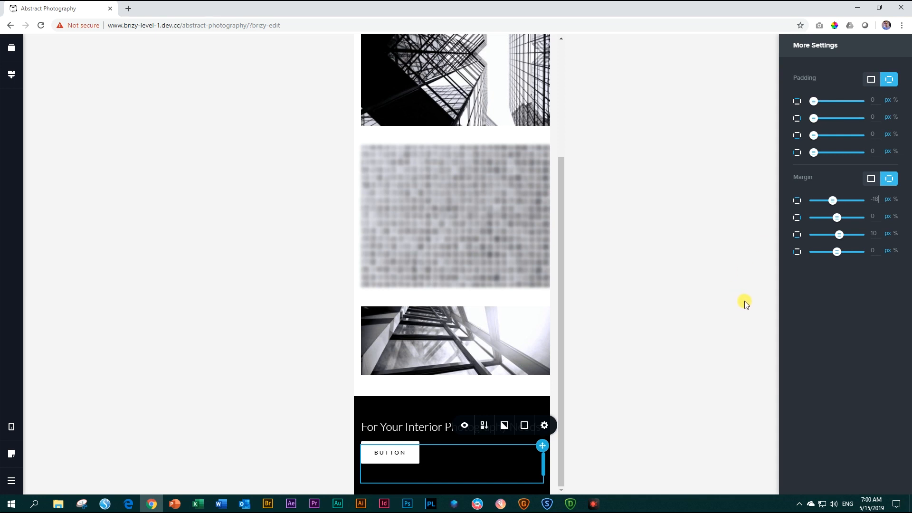
{"action": "mouse_move", "coordinate": [747, 302]}
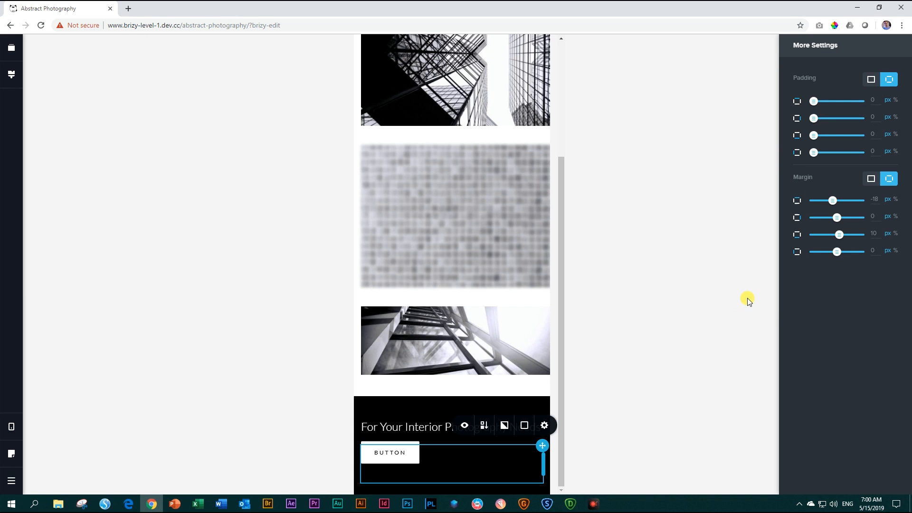
{"action": "mouse_move", "coordinate": [656, 369]}
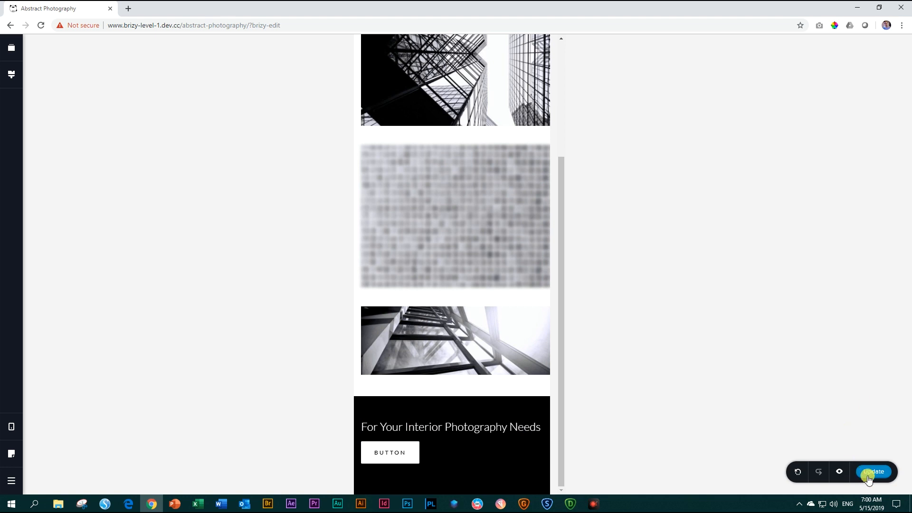
- Save the mobile changes with Update and return to the Desktop layout
{"action": "left_click", "coordinate": [874, 472]}
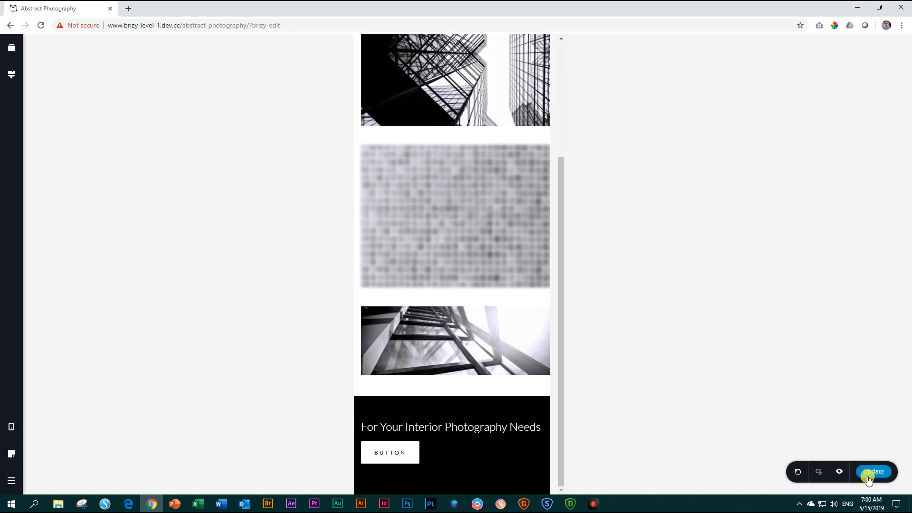
{"action": "left_click", "coordinate": [389, 452]}
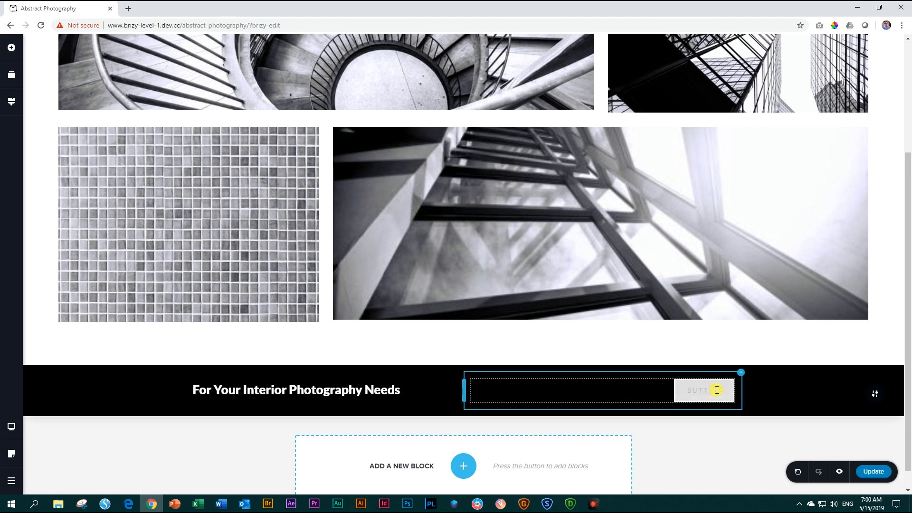
{"action": "left_click", "coordinate": [704, 390]}
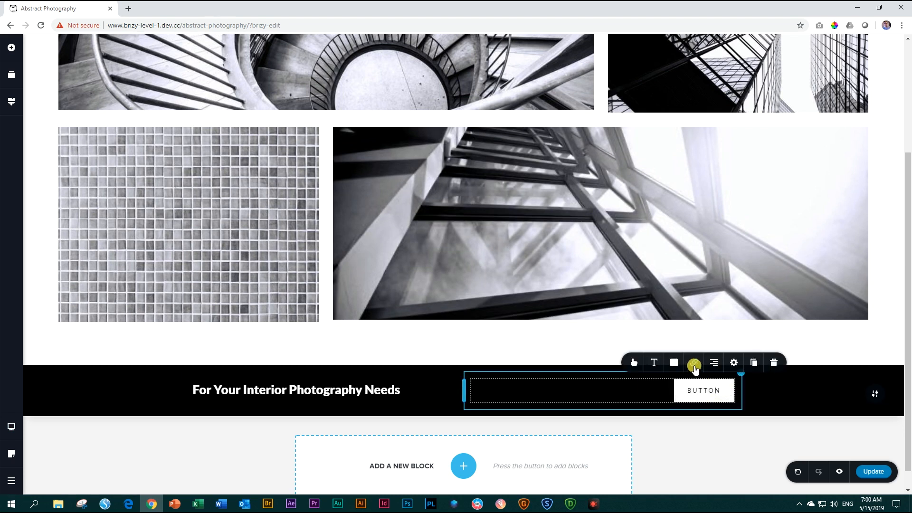
{"action": "left_click", "coordinate": [694, 362]}
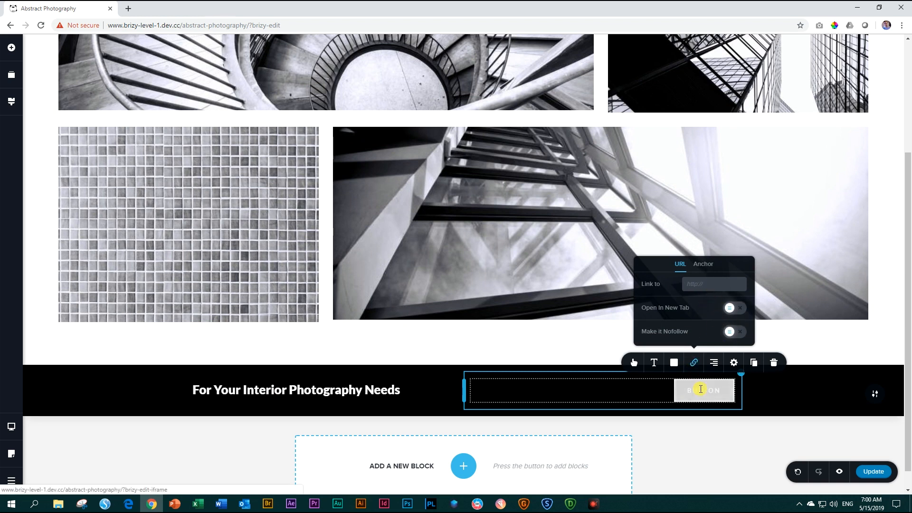
{"action": "left_click", "coordinate": [693, 362]}
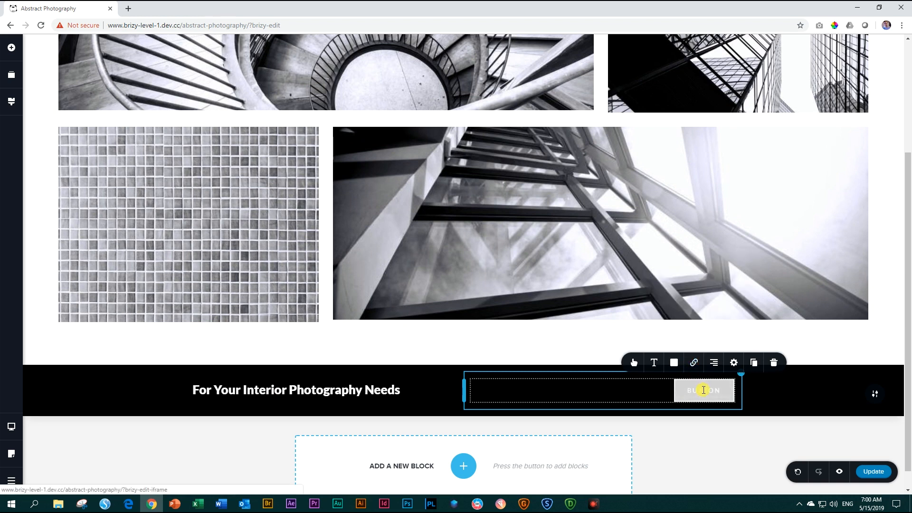